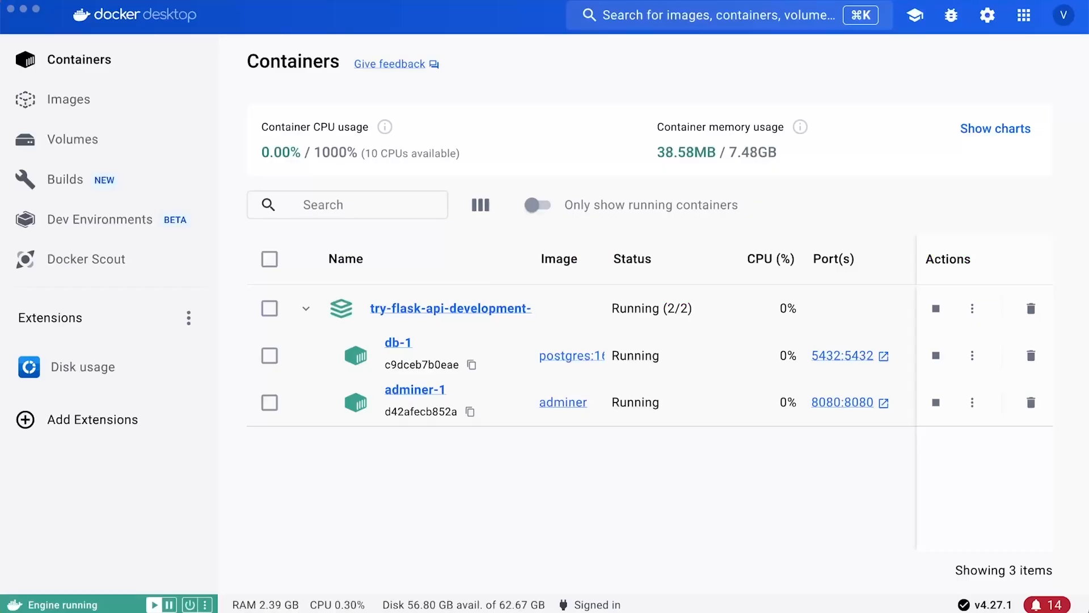
# Select the Flask API project with its db-1 and adminer-1 containers and delete them.
pyautogui.click(269, 258)
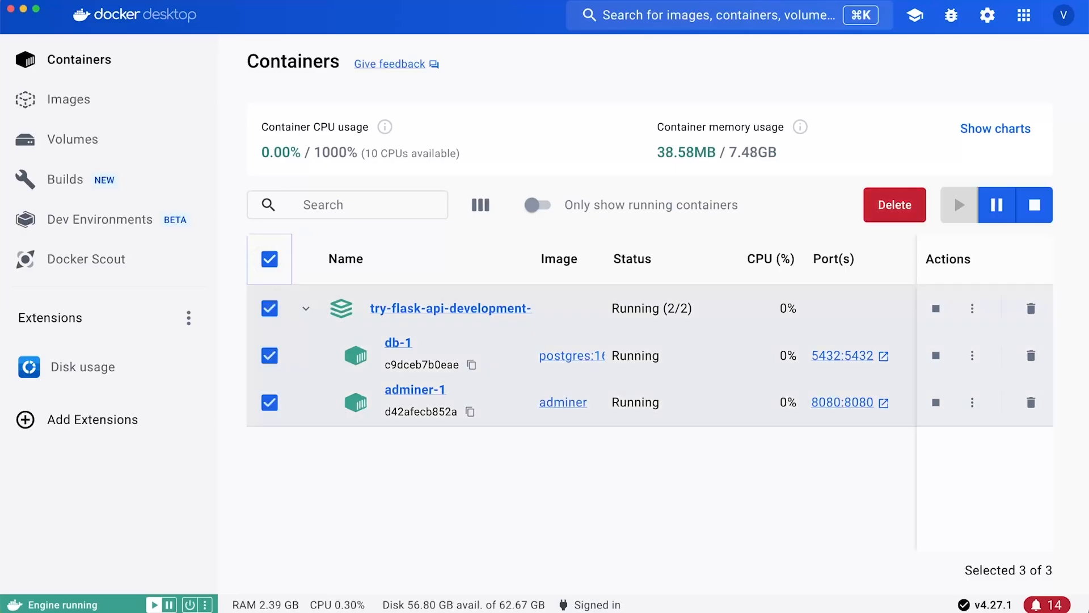
pyautogui.click(894, 205)
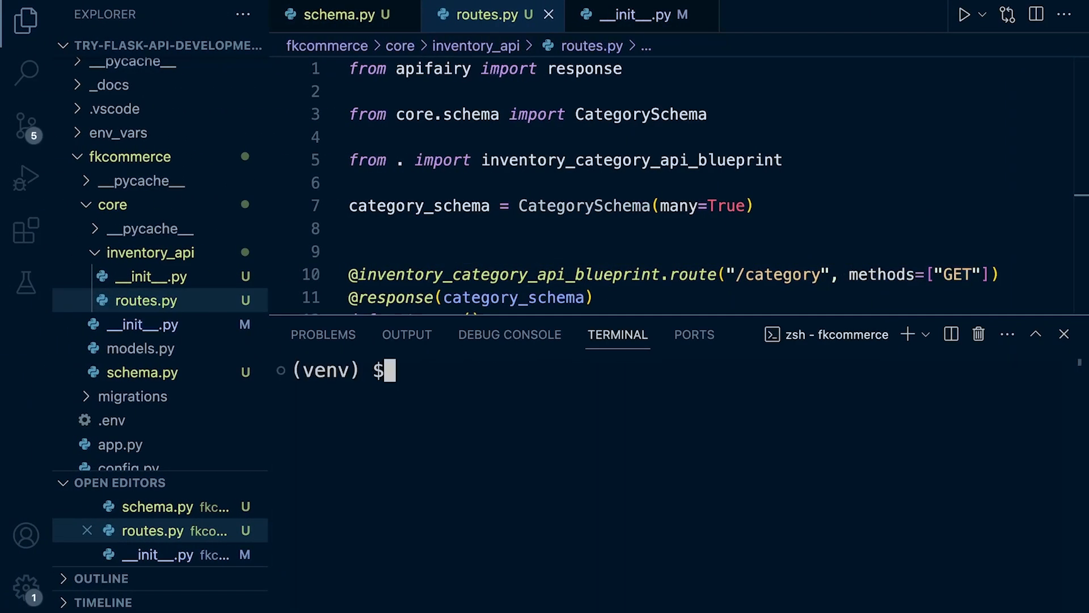
# From the project root, run docker-compose up -d to recreate the db and adminer containers.
pyautogui.write('cd ..')
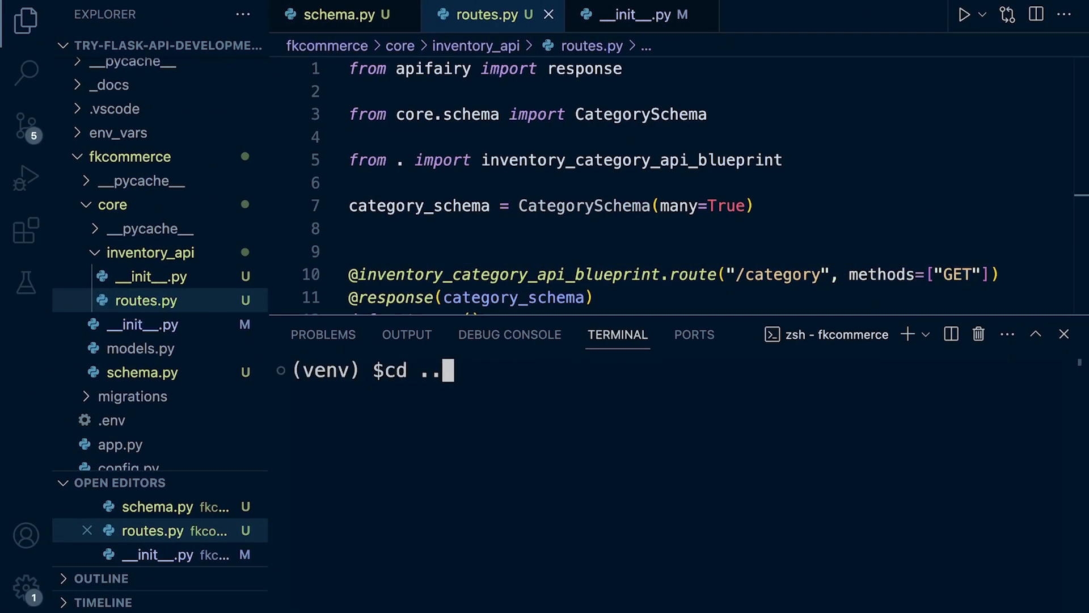
pyautogui.press('Return')
pyautogui.write('ls')
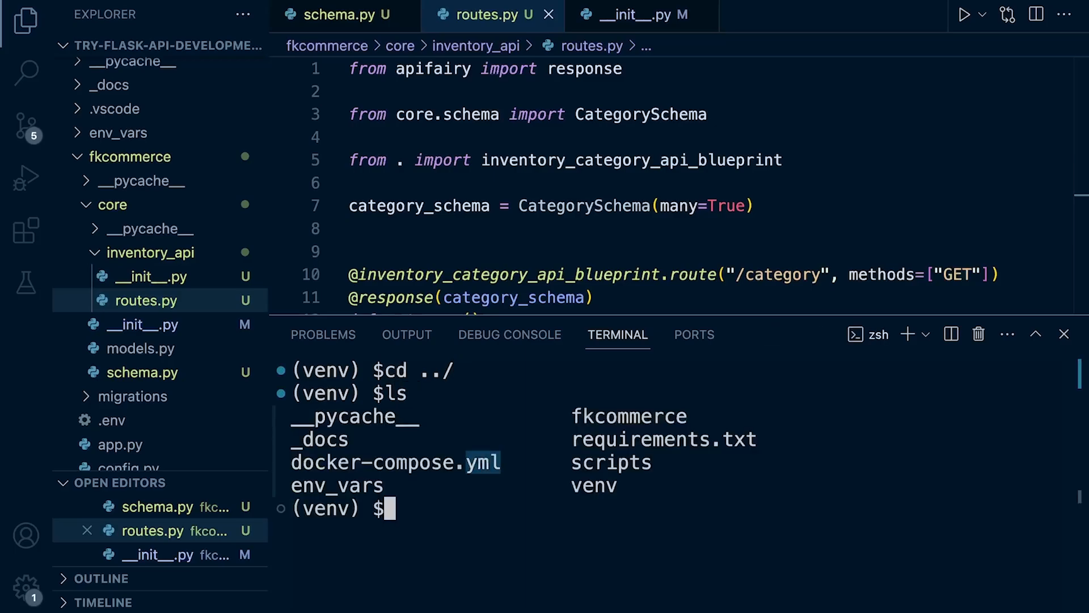
pyautogui.write('docker-compose')
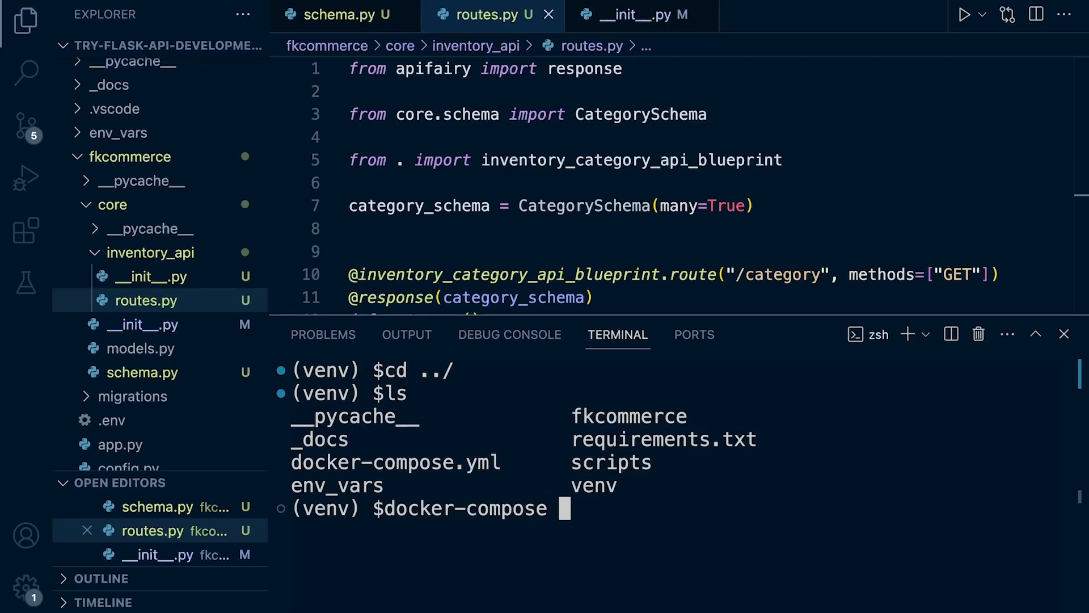
pyautogui.write('up -d')
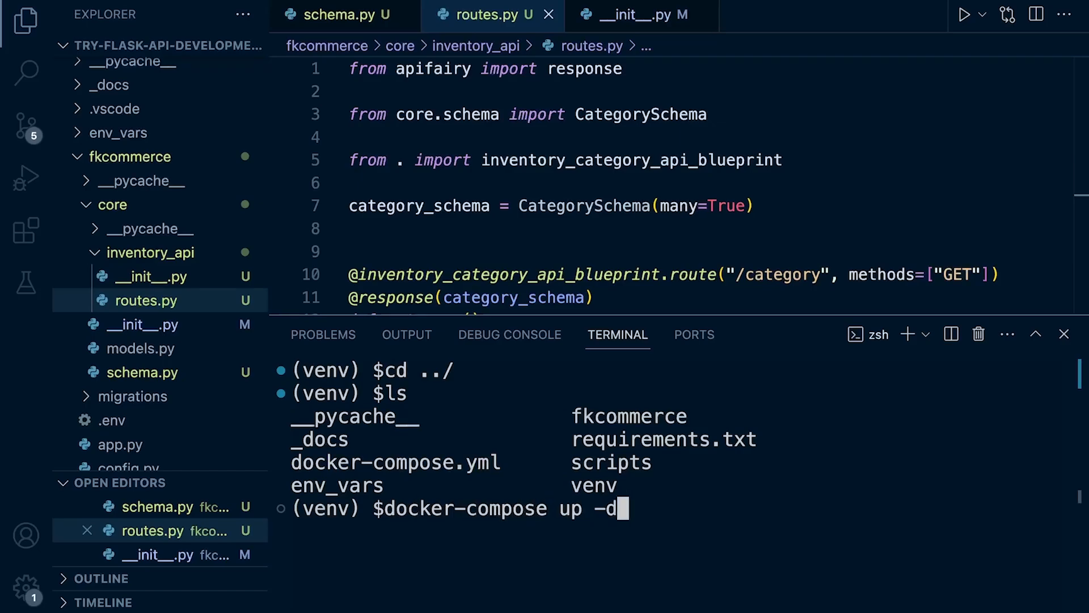
pyautogui.press('Return')
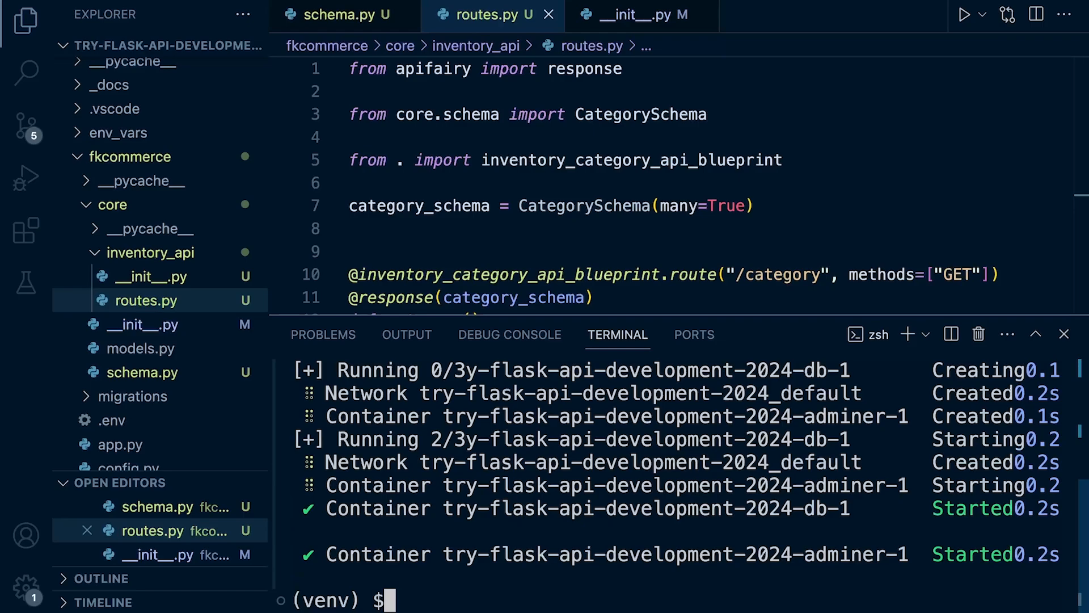
pyautogui.press('ctrl+l')
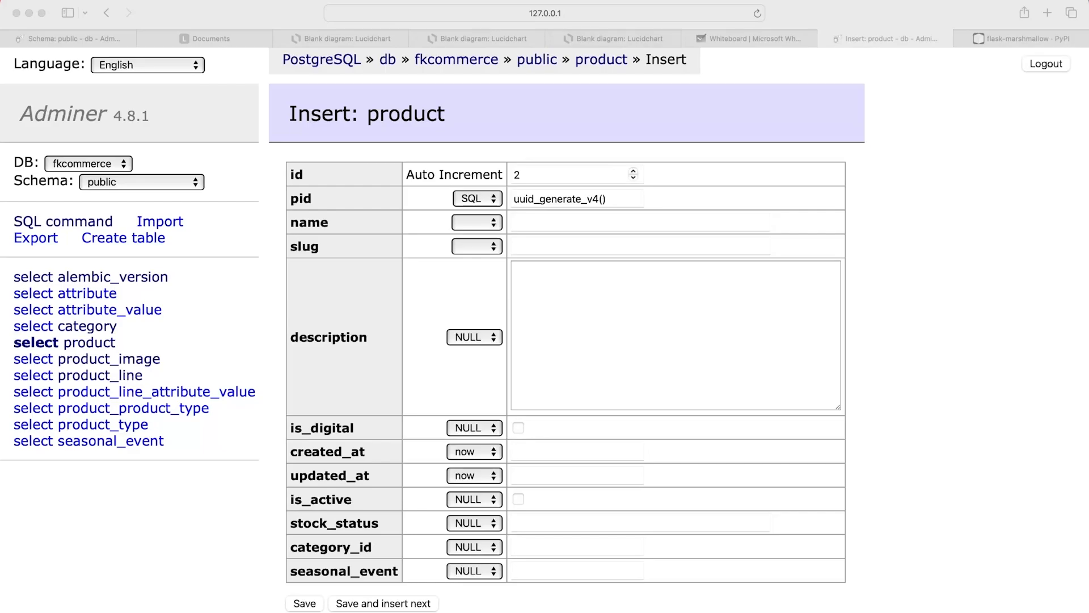
# Reload Adminer and log in to PostgreSQL server db as postgres with the fkcommerce database.
pyautogui.click(544, 12)
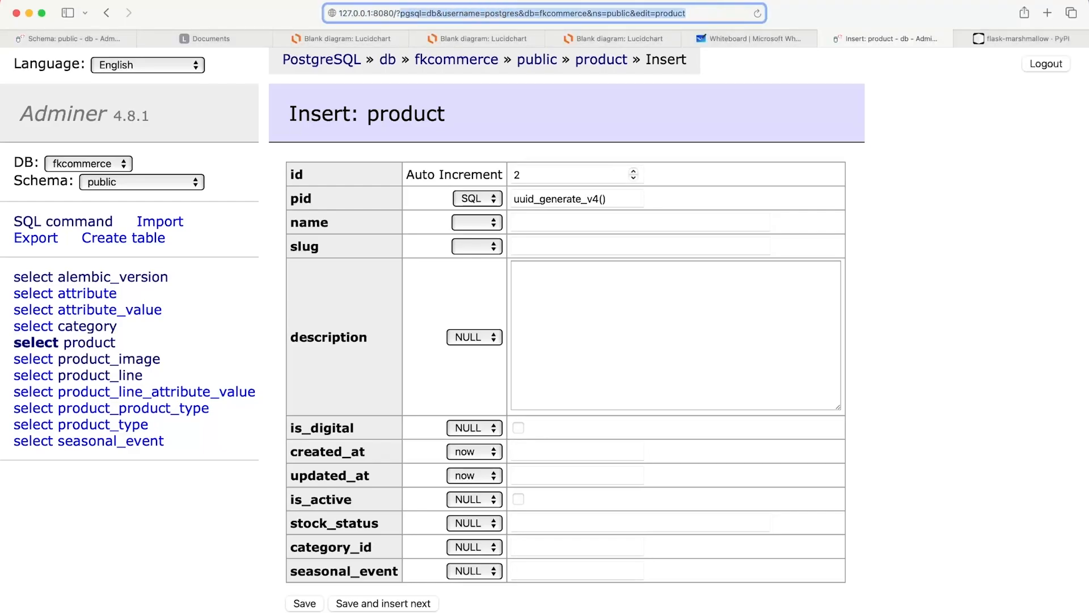
pyautogui.click(1046, 64)
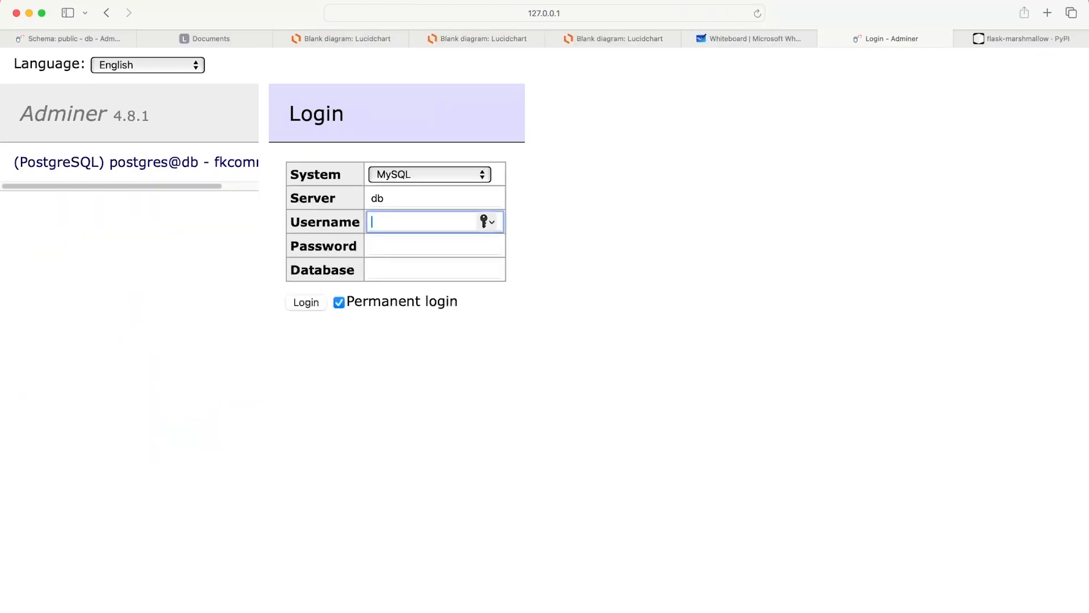
pyautogui.click(429, 174)
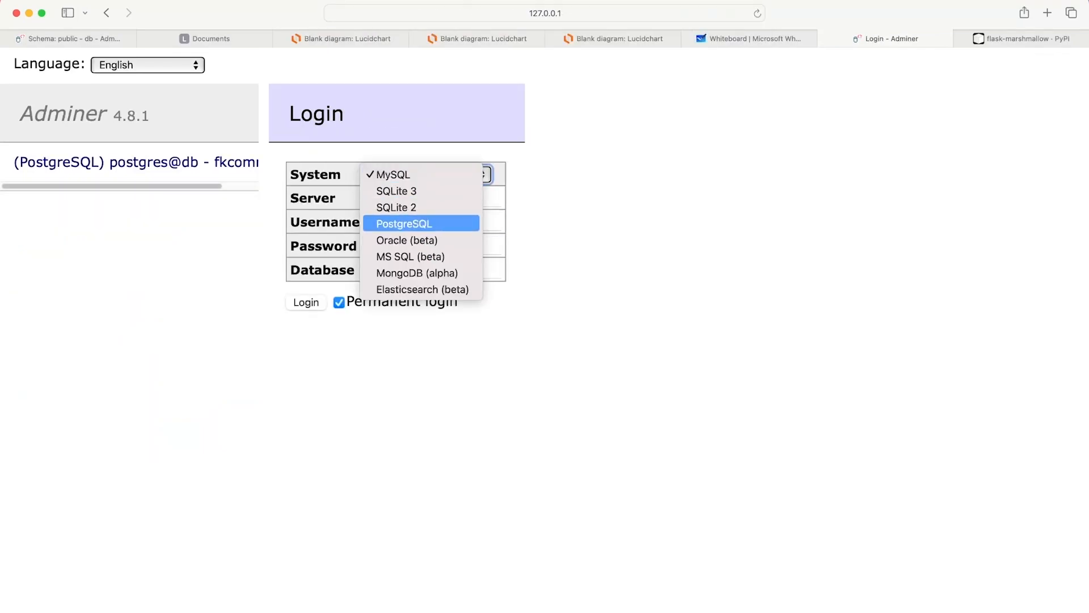
pyautogui.click(403, 223)
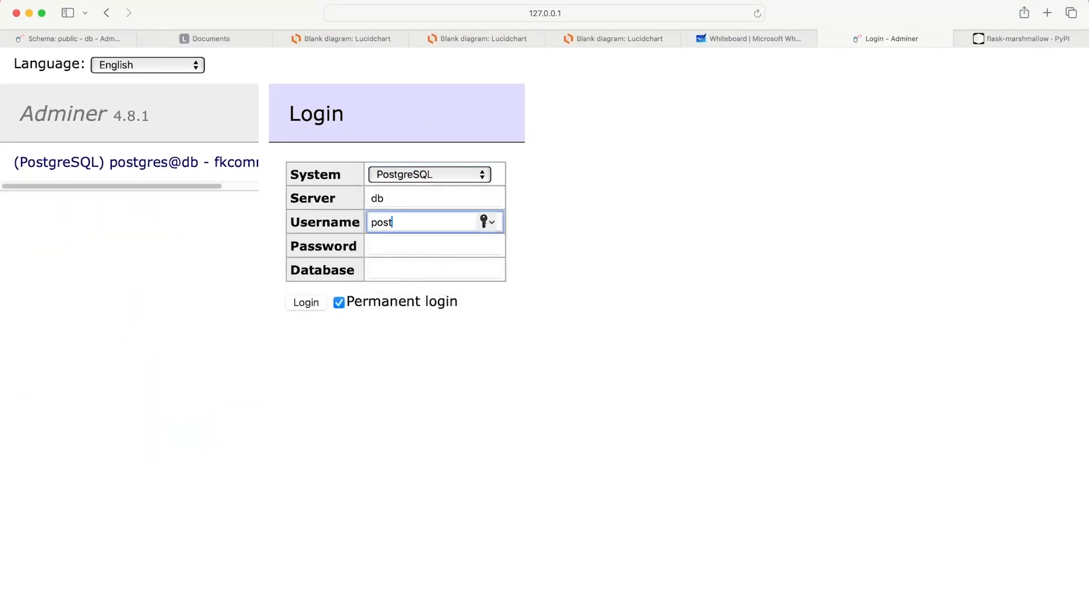
pyautogui.write('gres')
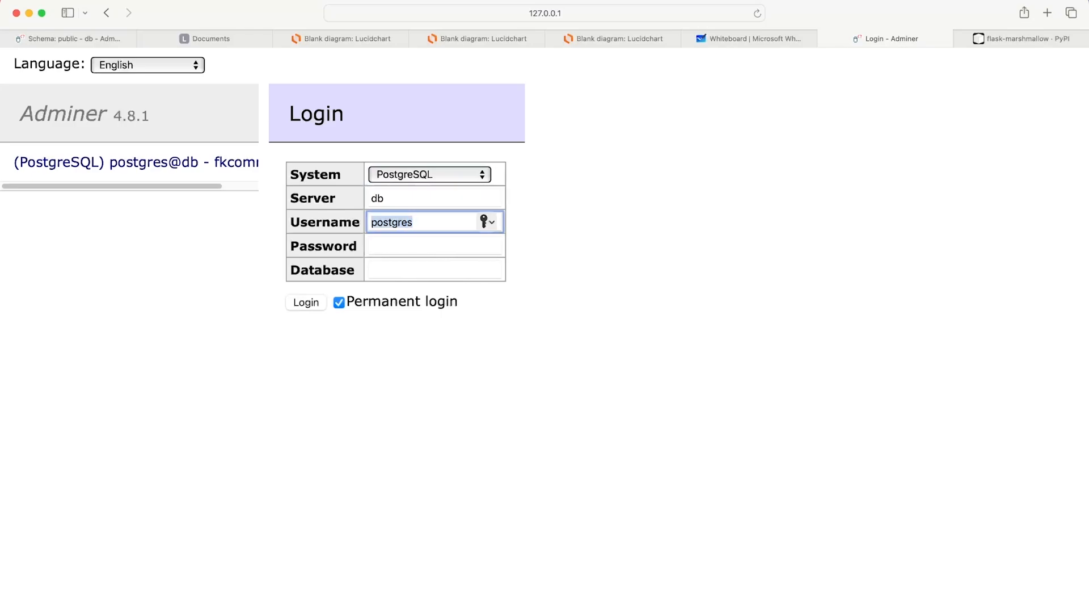
pyautogui.write('postgres')
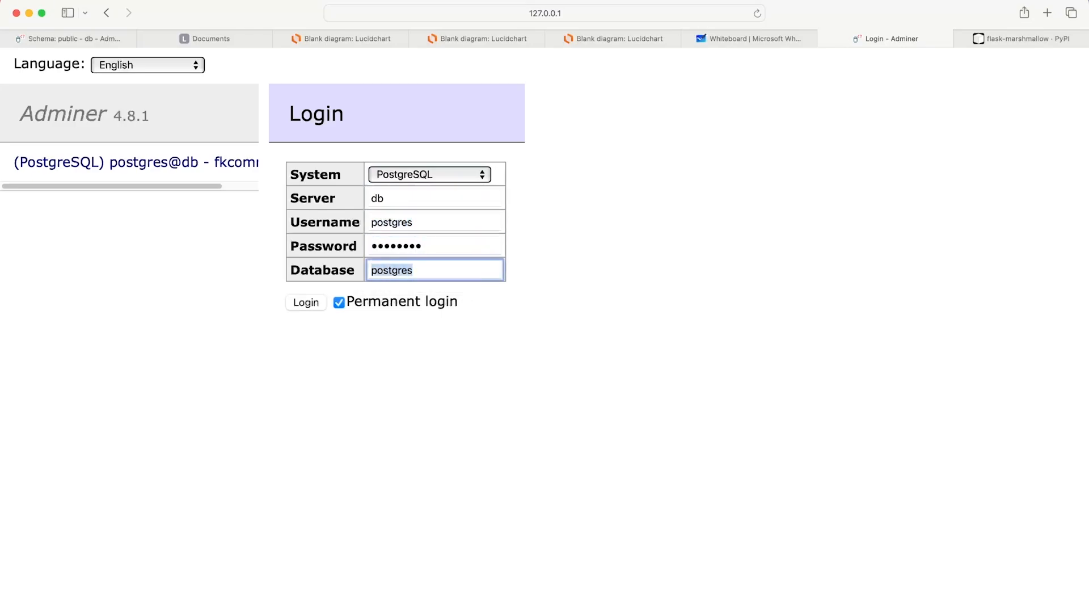
pyautogui.write('fkcommere')
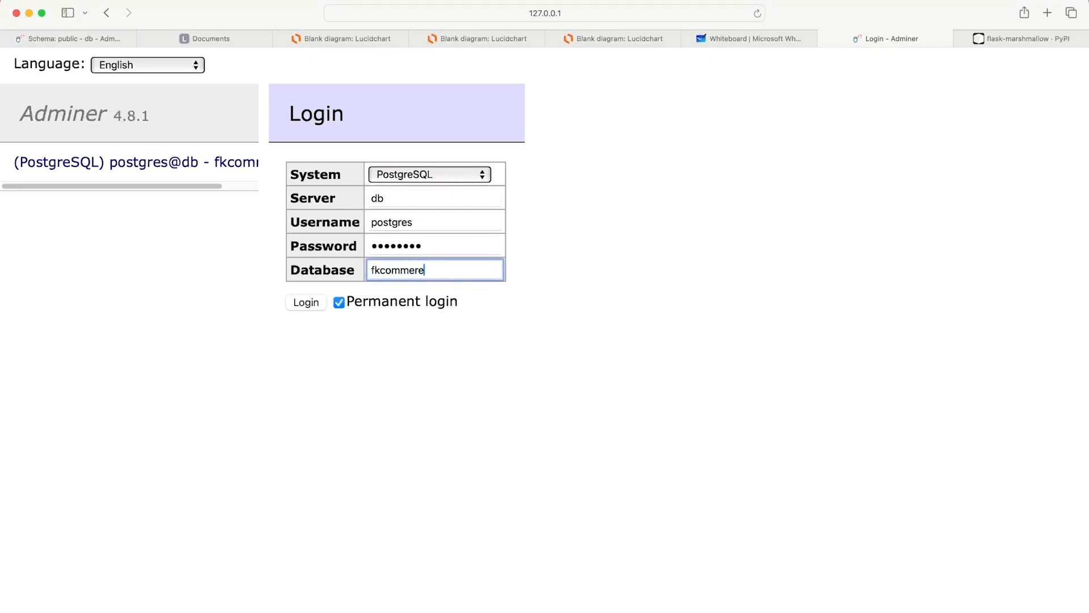
pyautogui.click(306, 302)
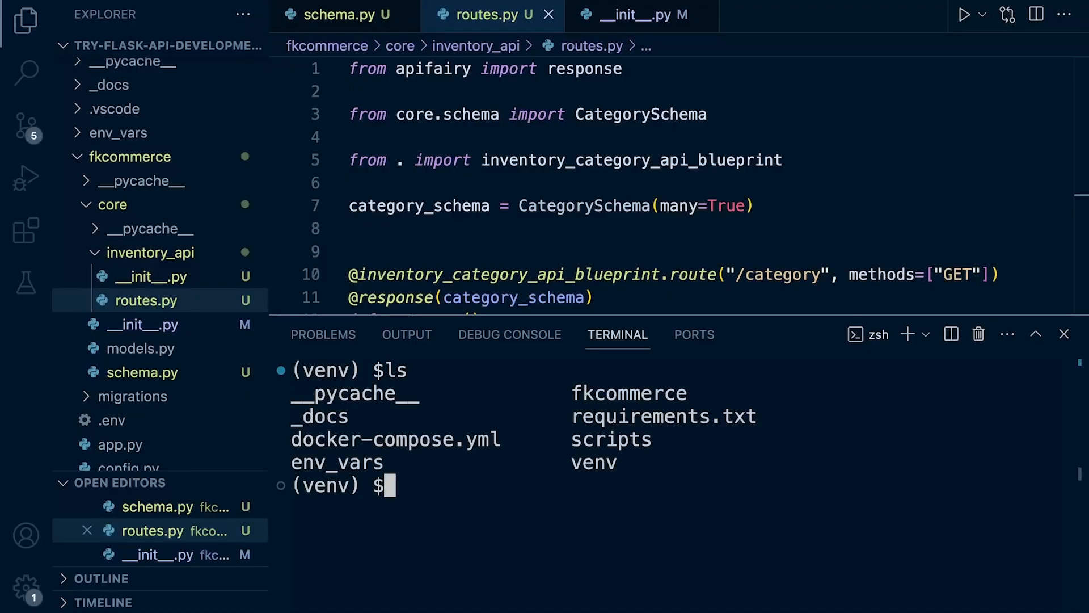
# Run flask db init, which reports the migrations directory already exists.
pyautogui.write('cd')
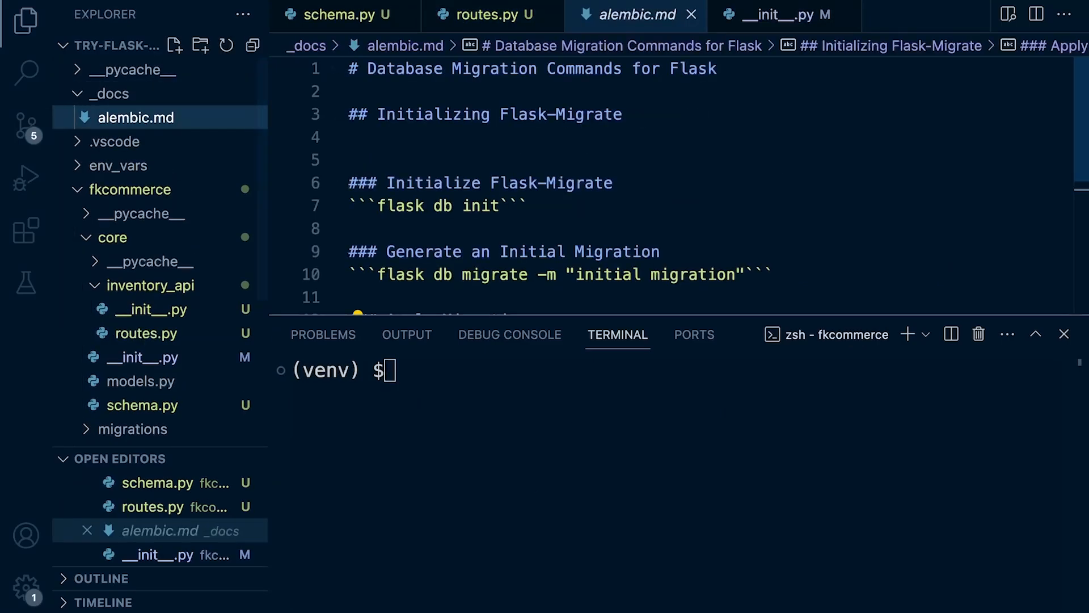
pyautogui.doubleClick(438, 206)
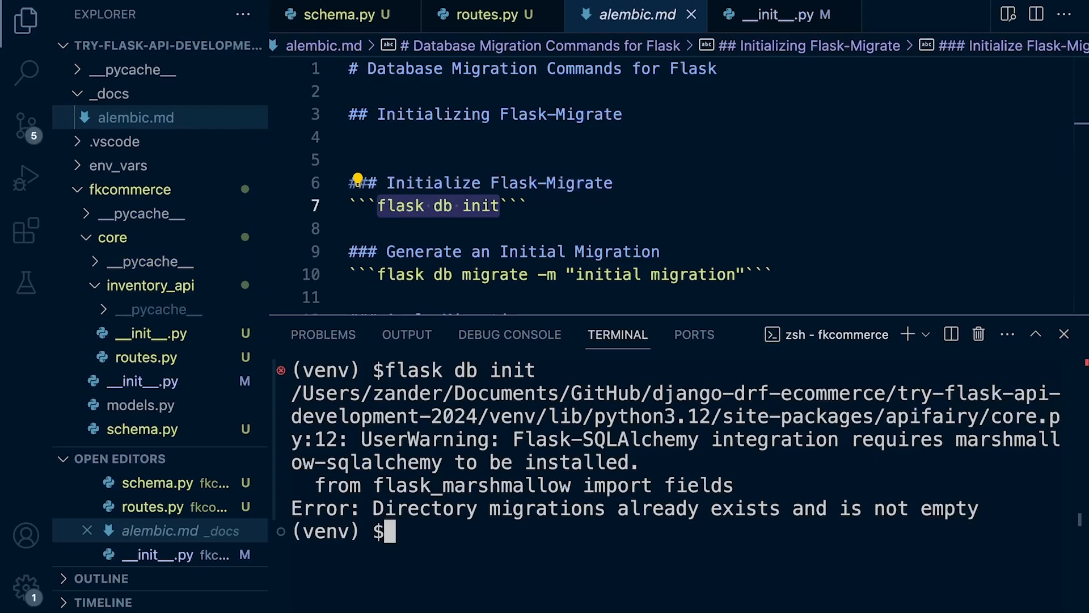
pyautogui.scroll(-3)
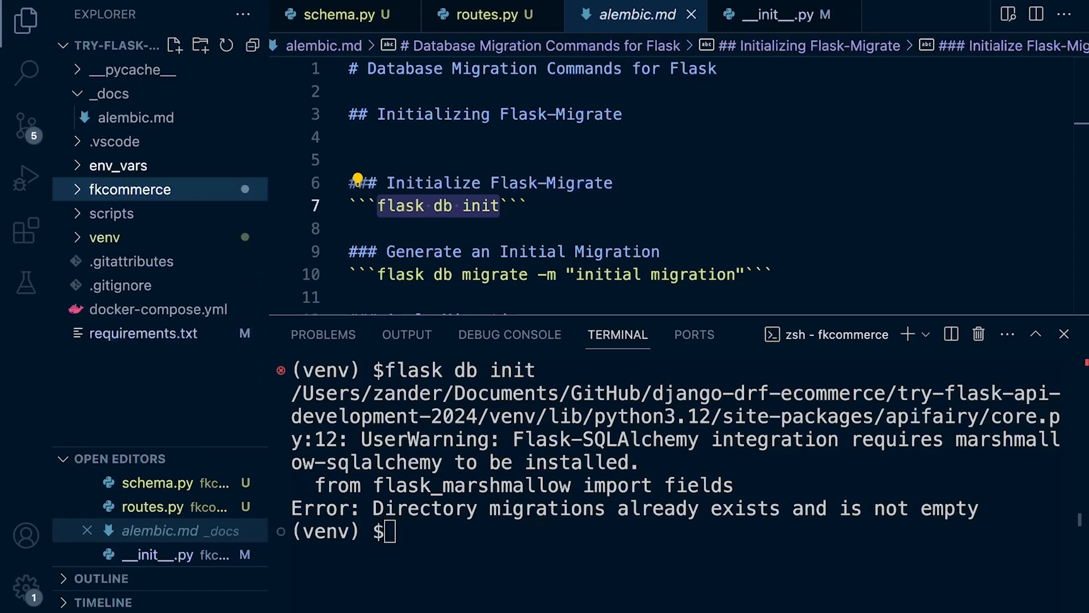
# Delete the old migrations folder inside fkcommerce and copy the migrate command.
pyautogui.click(130, 188)
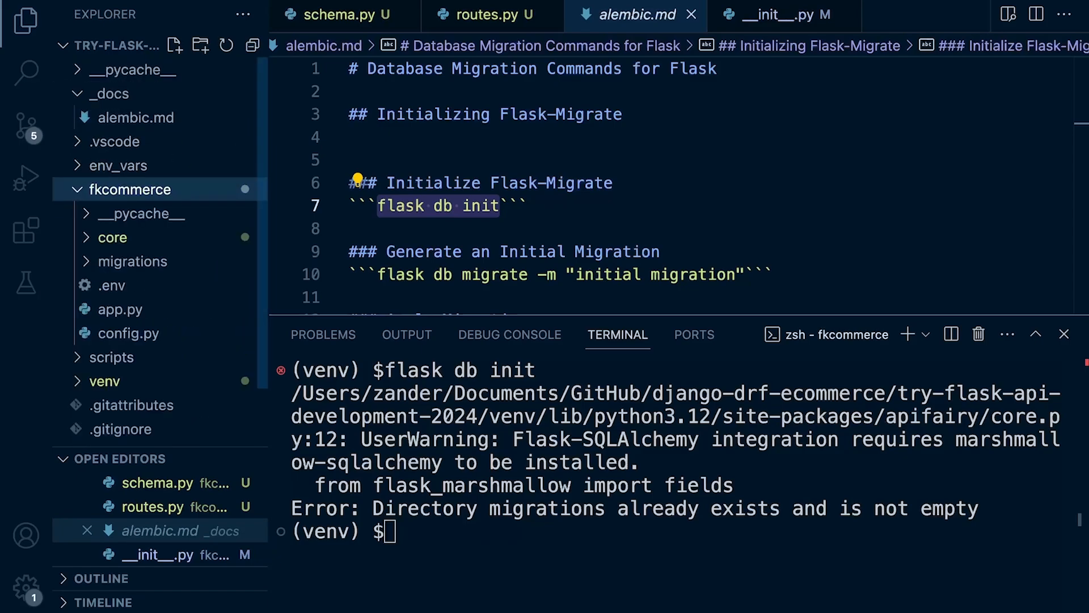
pyautogui.click(130, 261)
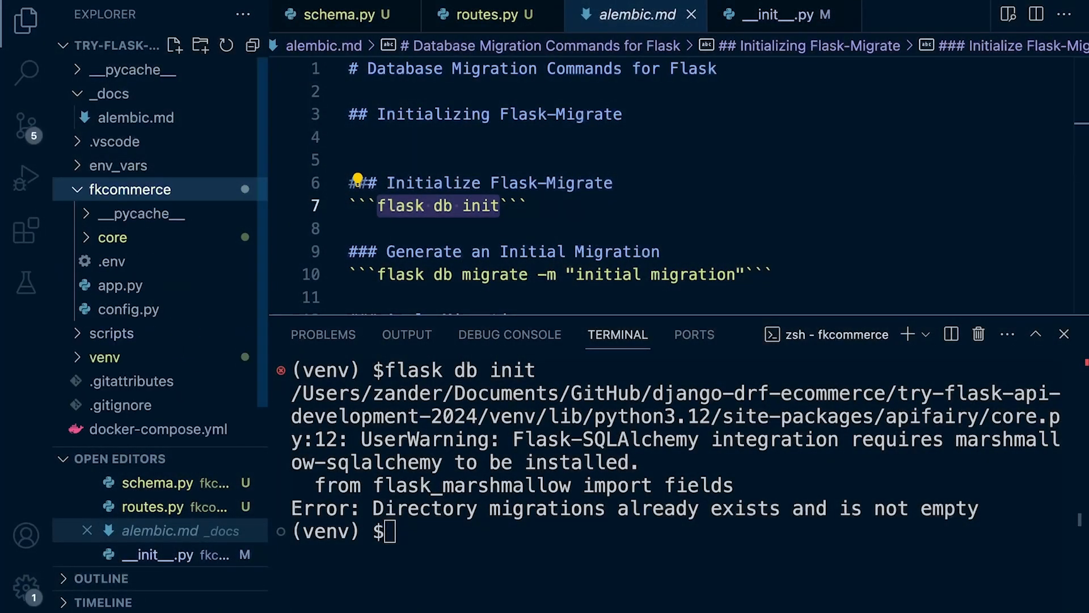
pyautogui.click(77, 189)
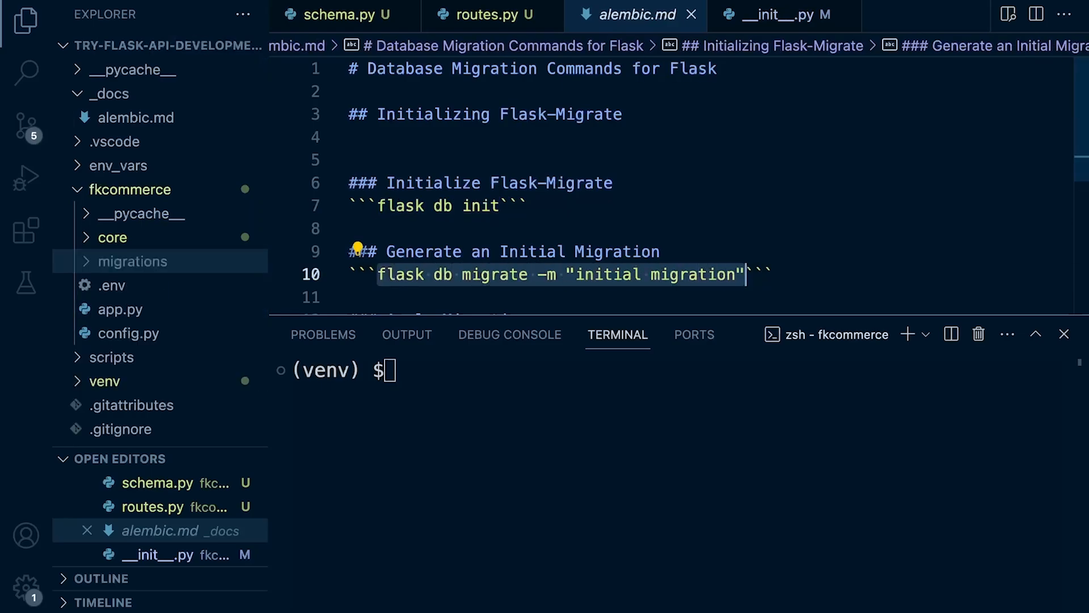
pyautogui.press('Return')
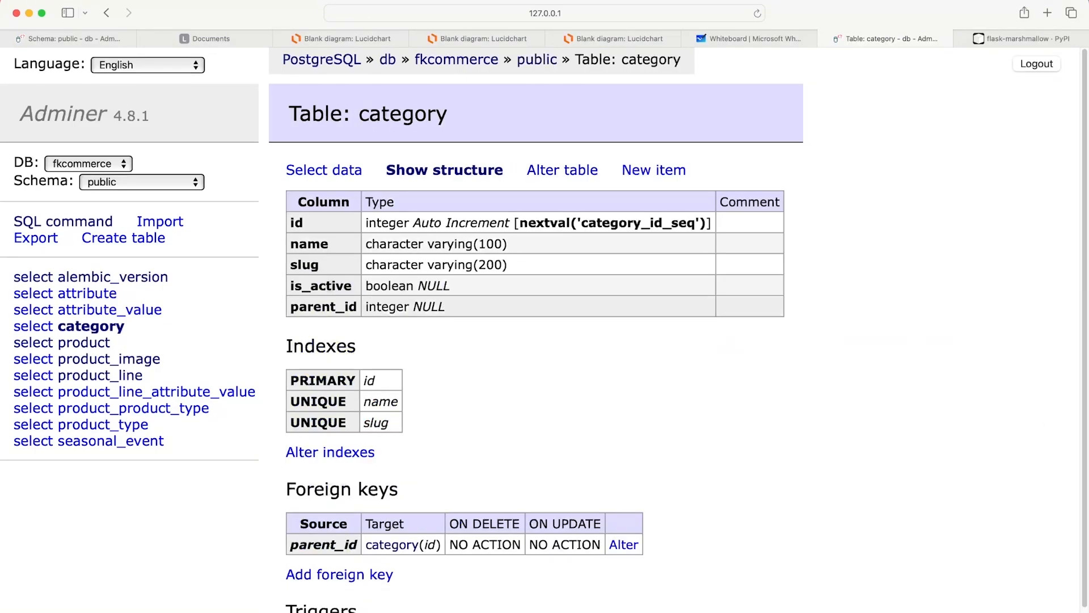
# Insert a category named 'test cat 1' with slug test-cat-1, marked active, and save it.
pyautogui.click(652, 169)
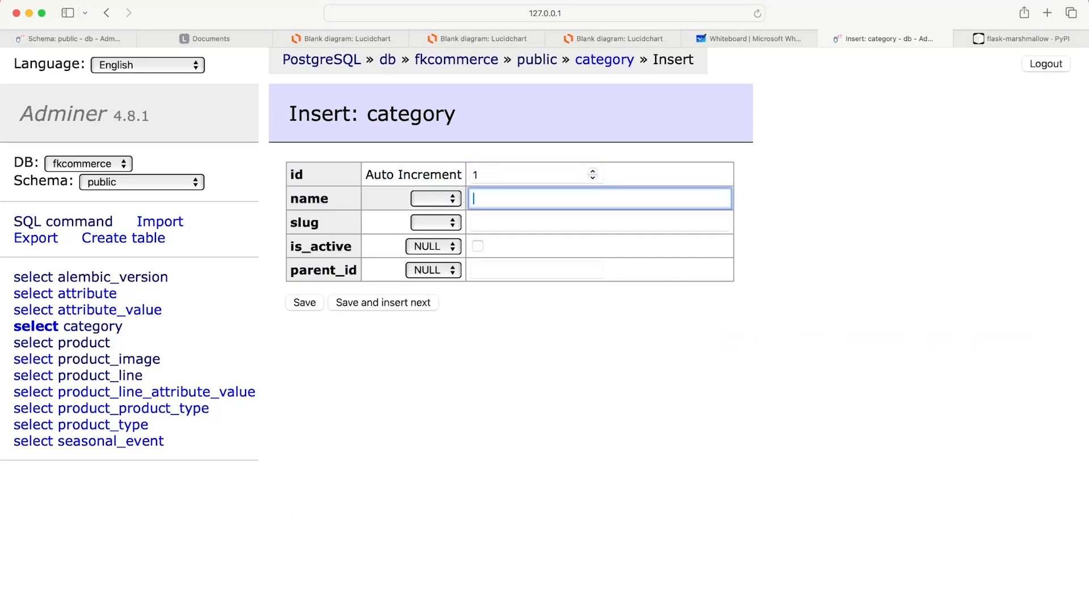
pyautogui.write('test ca')
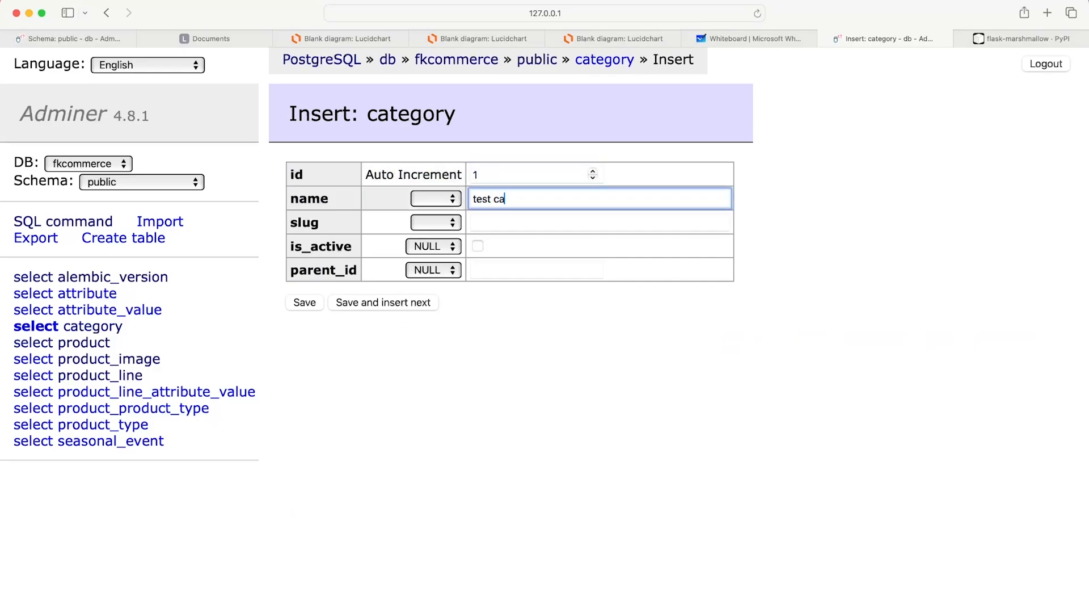
pyautogui.write('t 1')
pyautogui.click(600, 222)
pyautogui.write('test-cat-1')
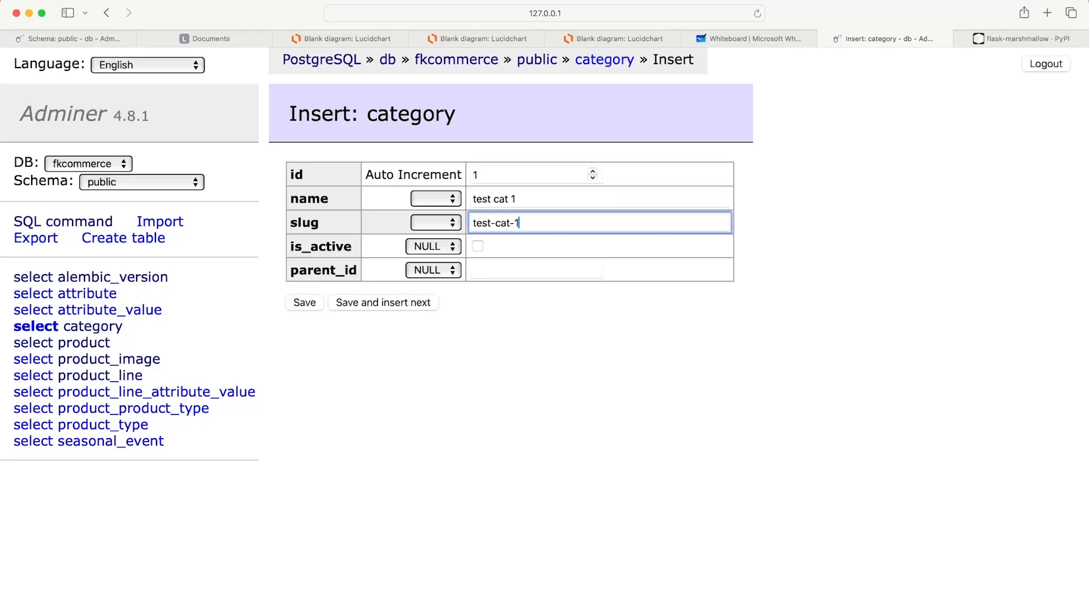
pyautogui.click(478, 245)
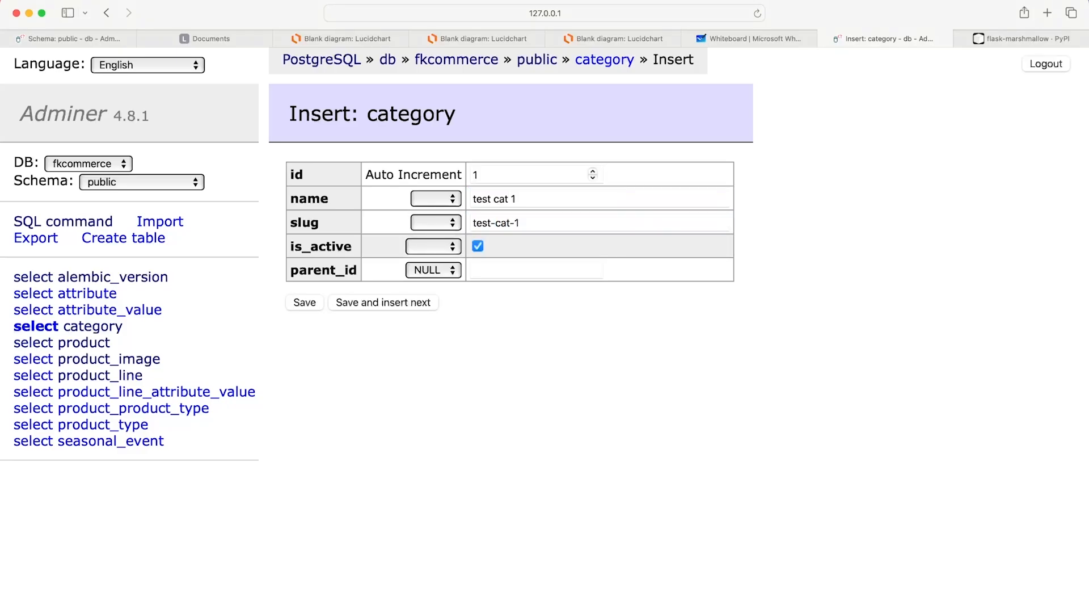
pyautogui.click(304, 302)
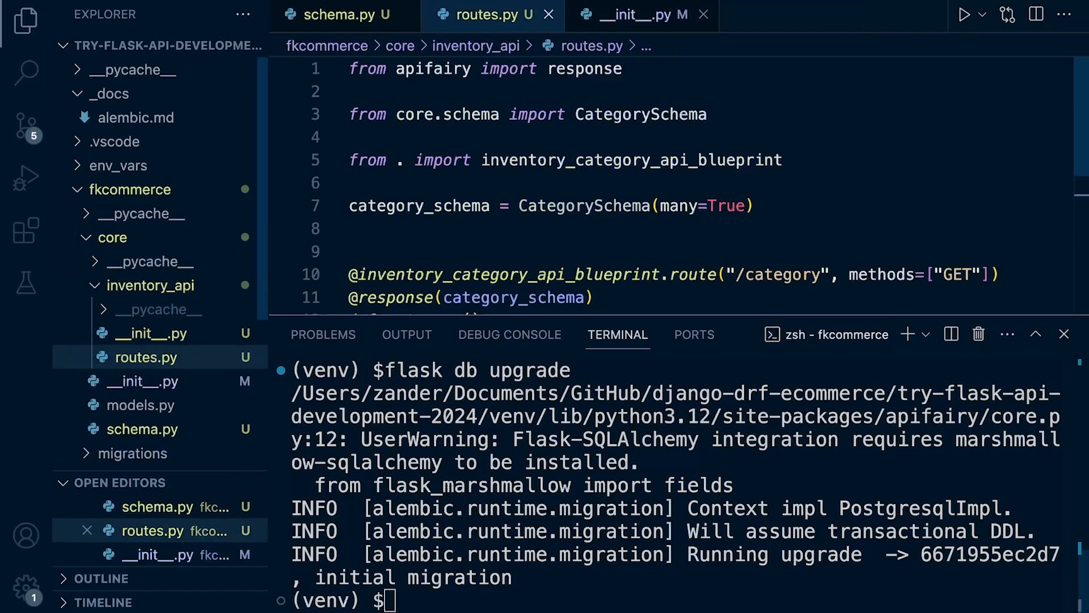
# Close the routes.py and schema.py tabs, hide the terminal, and reopen routes.py.
pyautogui.click(340, 15)
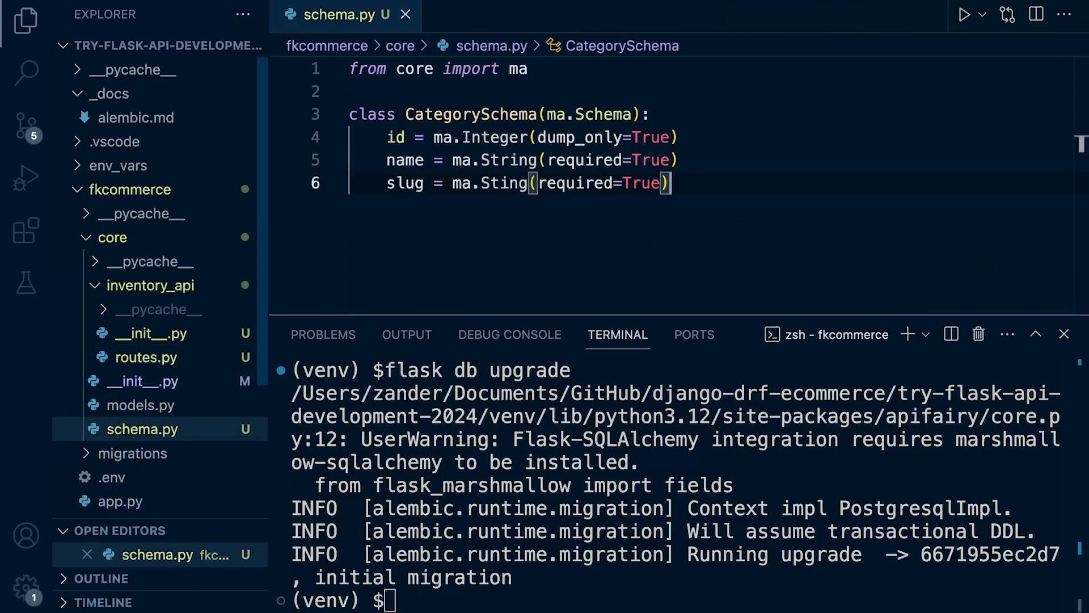
pyautogui.click(406, 14)
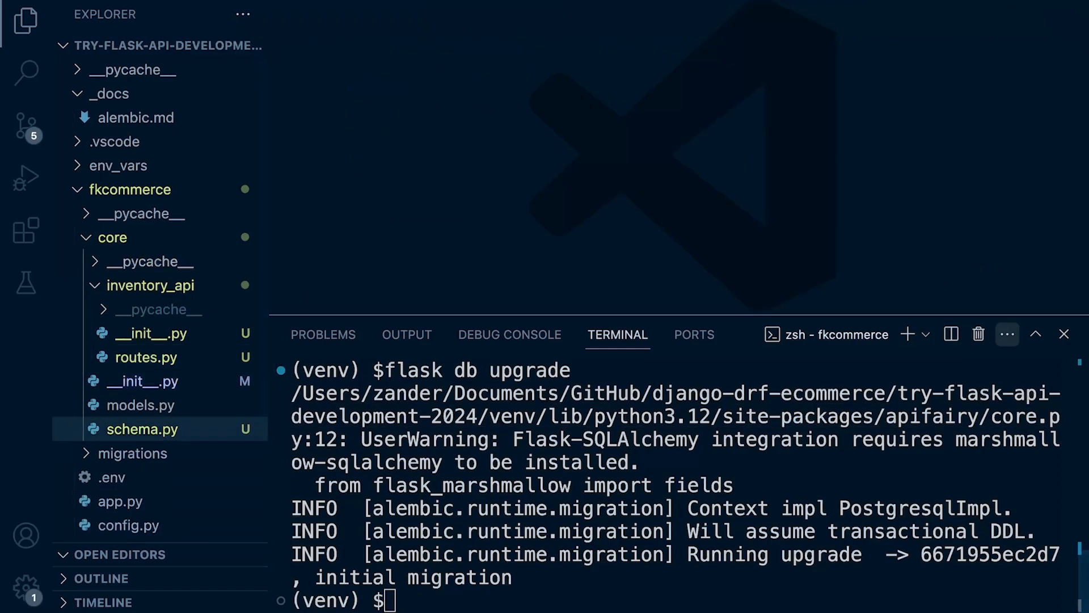
pyautogui.click(1064, 334)
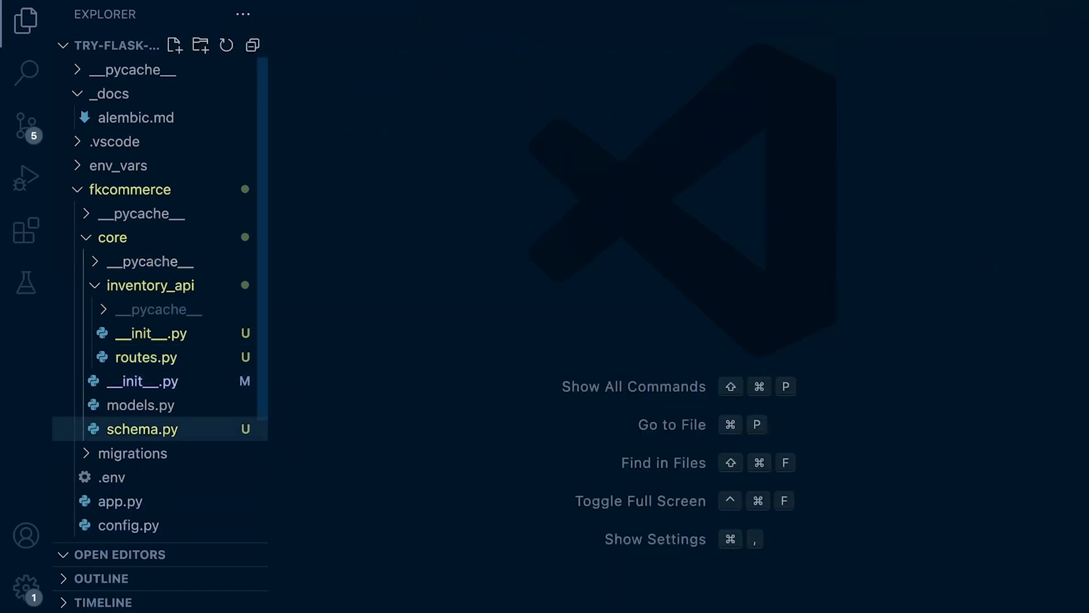
pyautogui.click(150, 285)
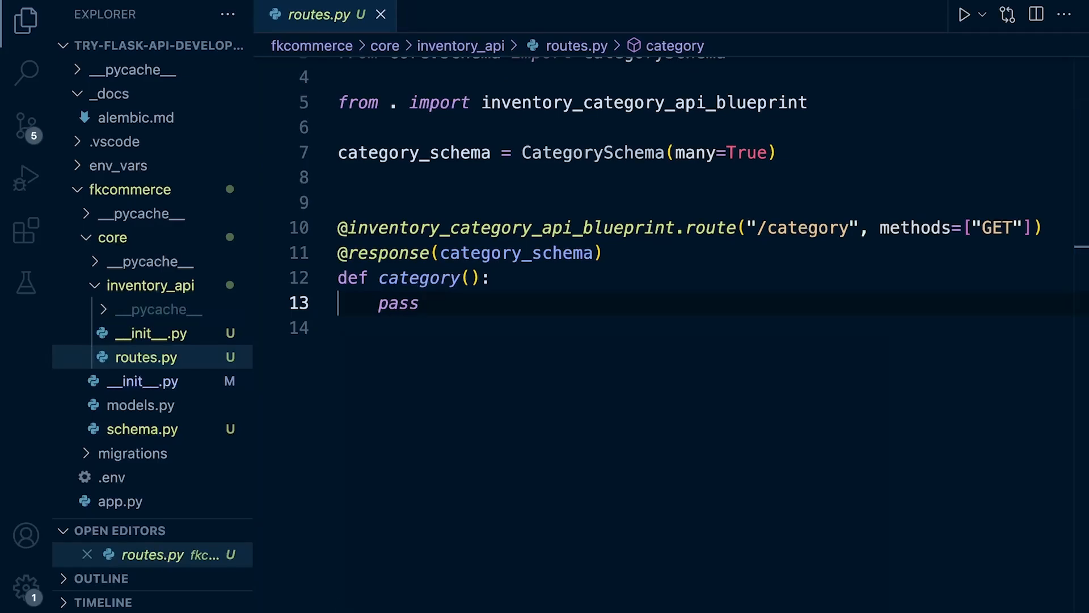
# Replace pass in the category view with return Category.query.all().
pyautogui.doubleClick(398, 303)
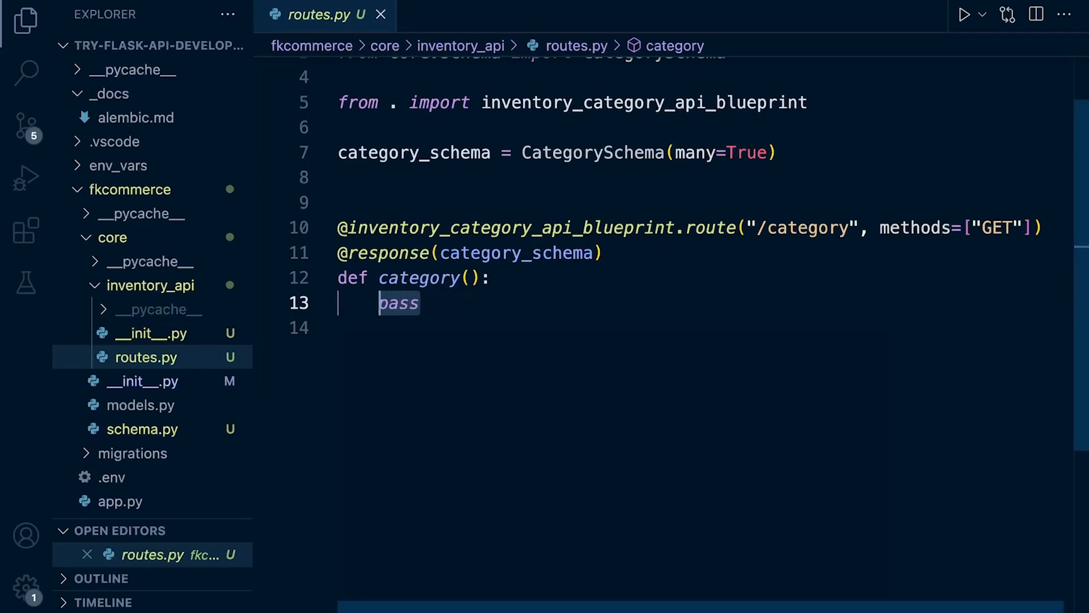
pyautogui.write('return')
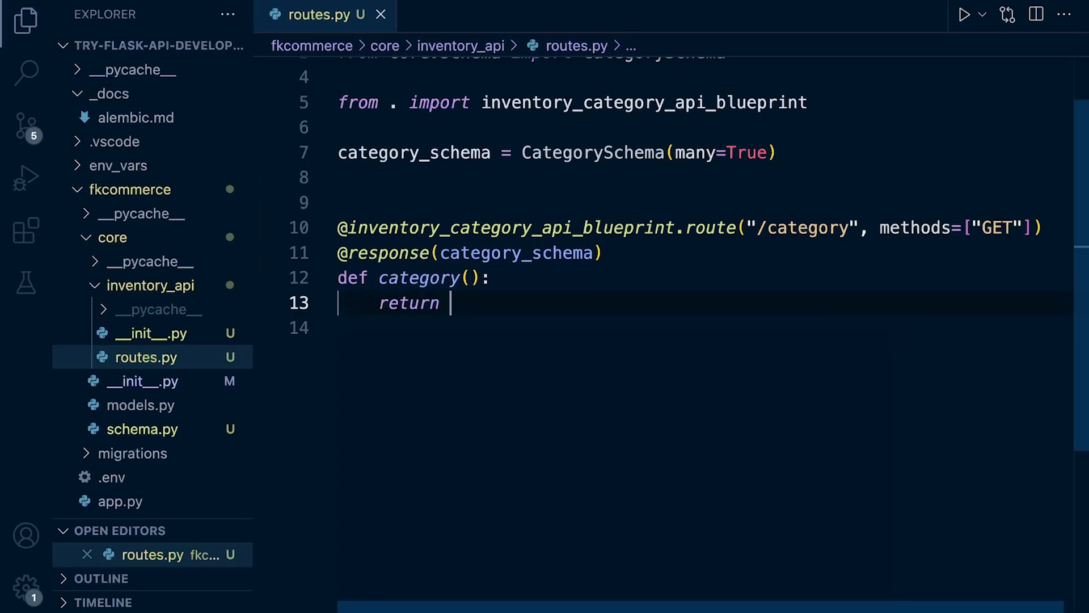
pyautogui.write('Category')
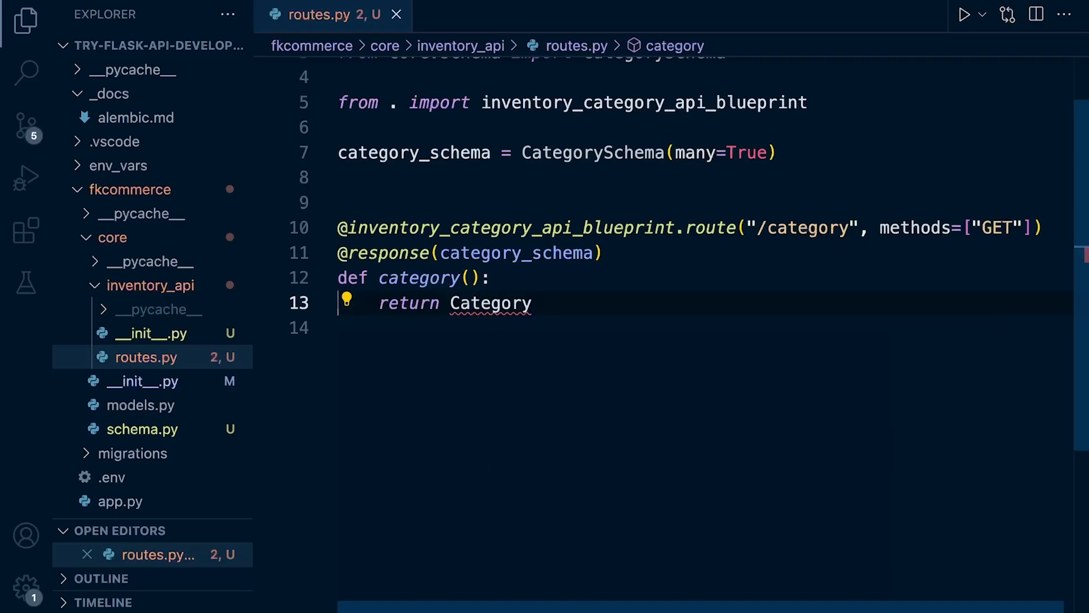
pyautogui.write('.query')
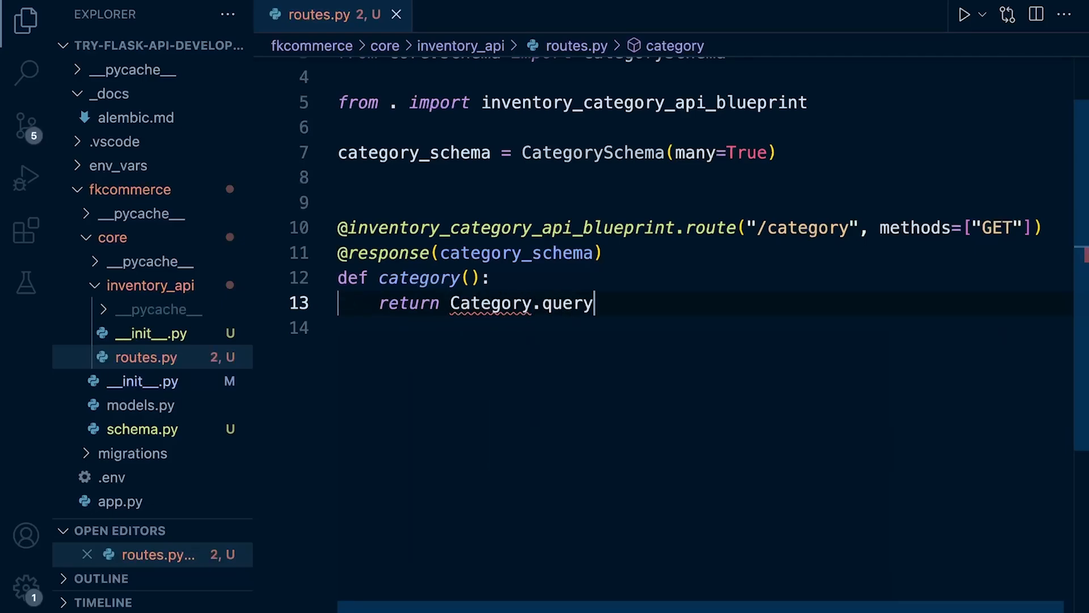
pyautogui.write('.all()')
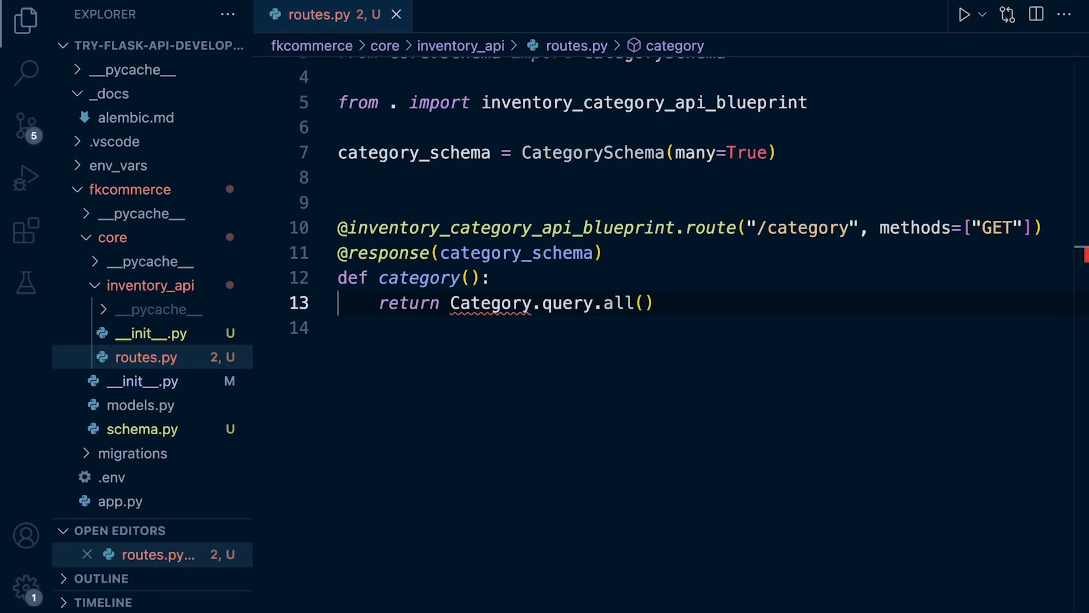
# Add 'from core.models import Category' to routes.py and save.
pyautogui.doubleClick(489, 303)
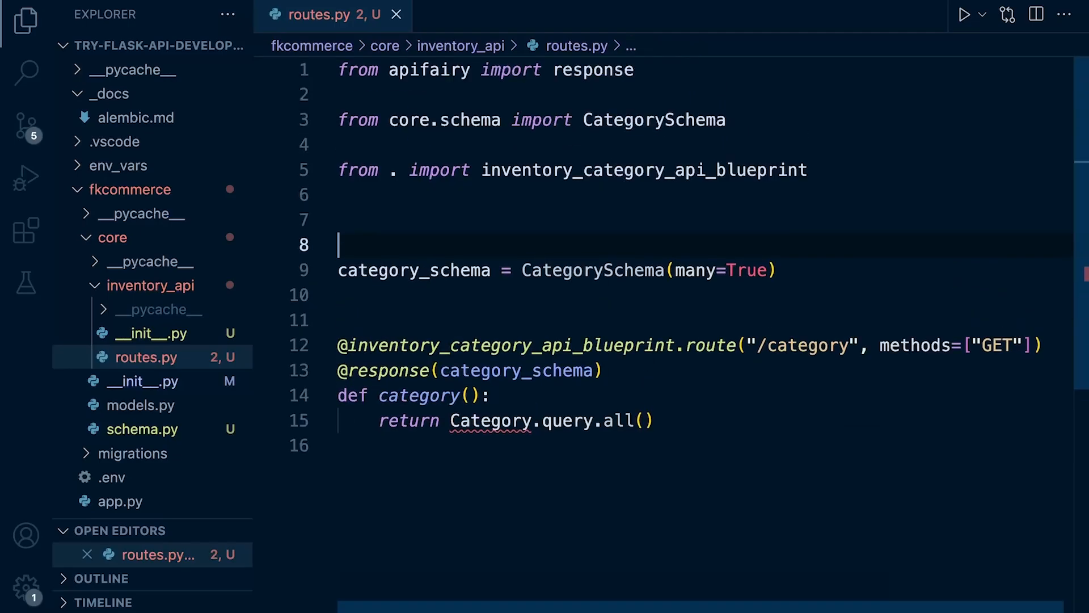
pyautogui.write('from')
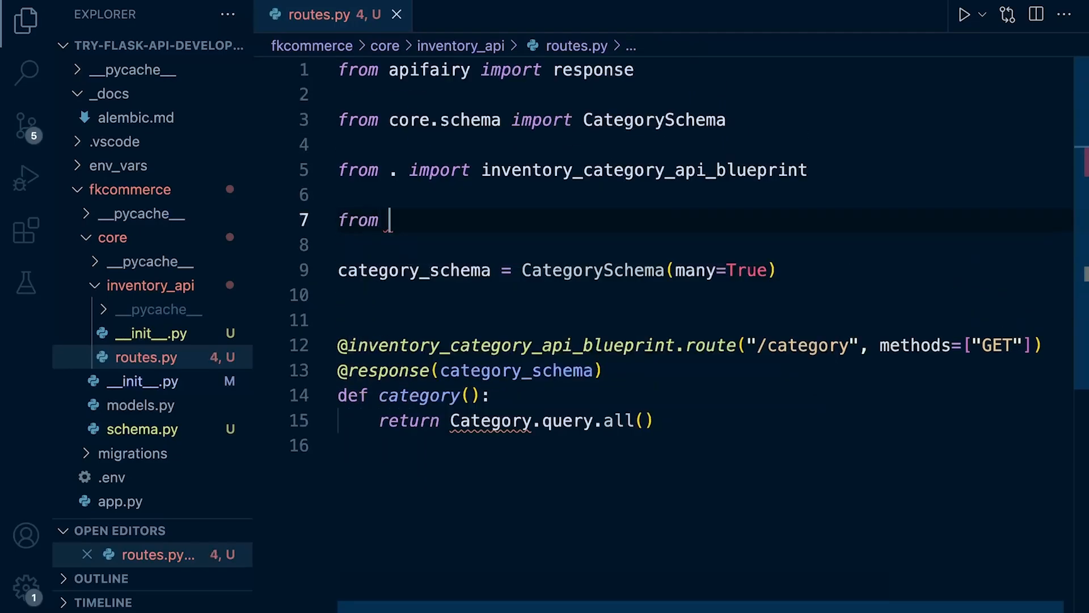
pyautogui.write('c')
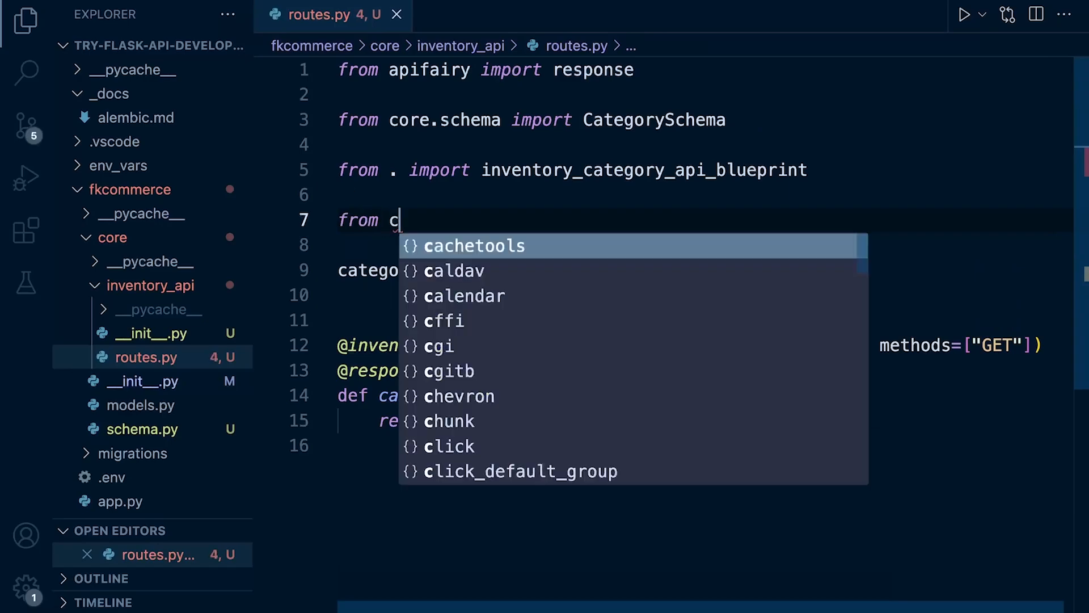
pyautogui.write('ore.mode')
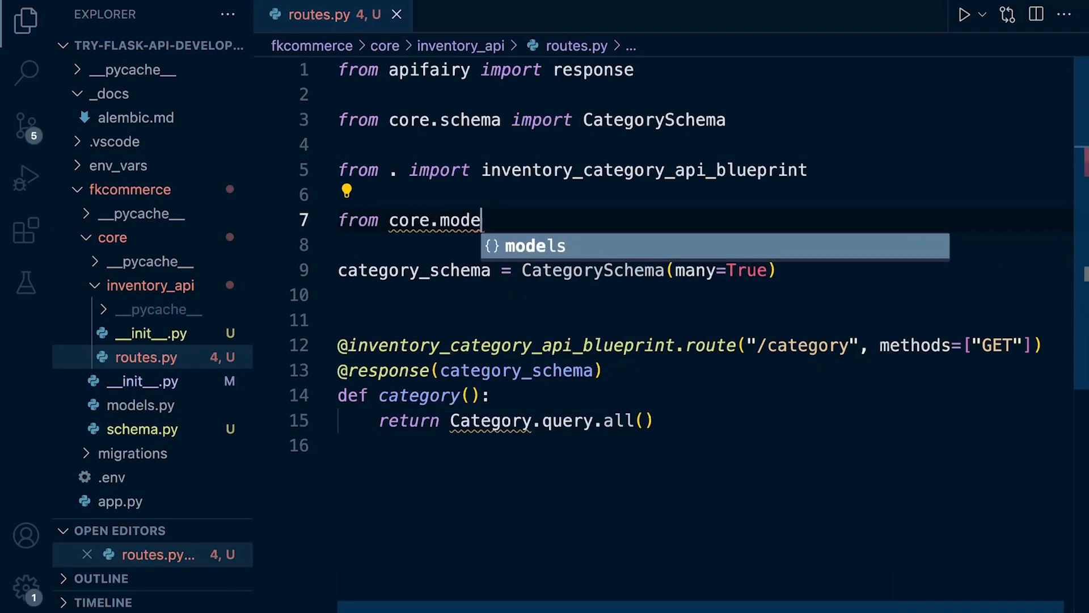
pyautogui.write('ls')
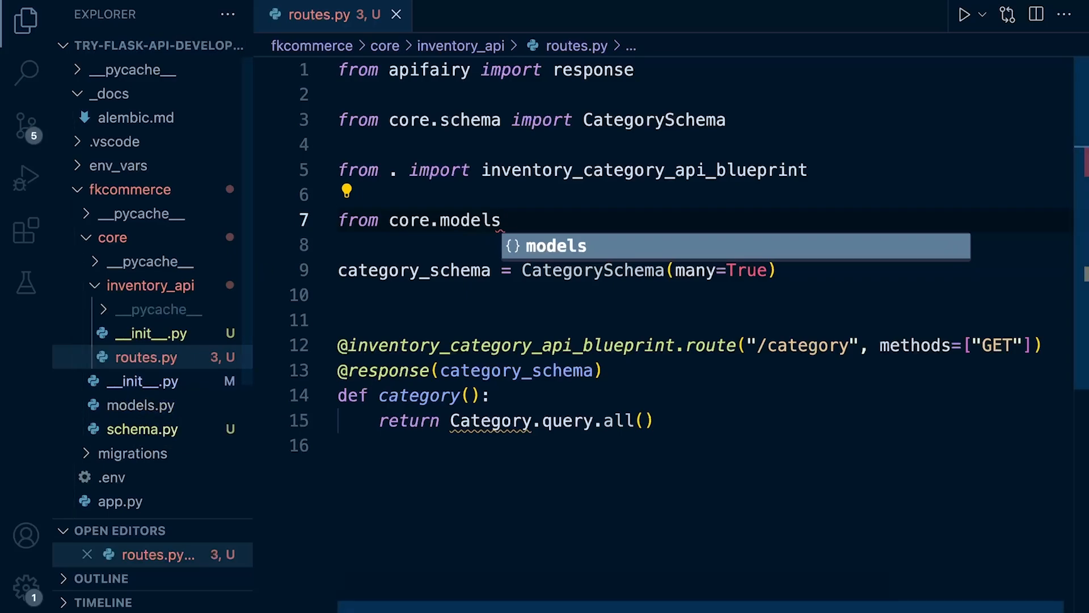
pyautogui.press('Escape')
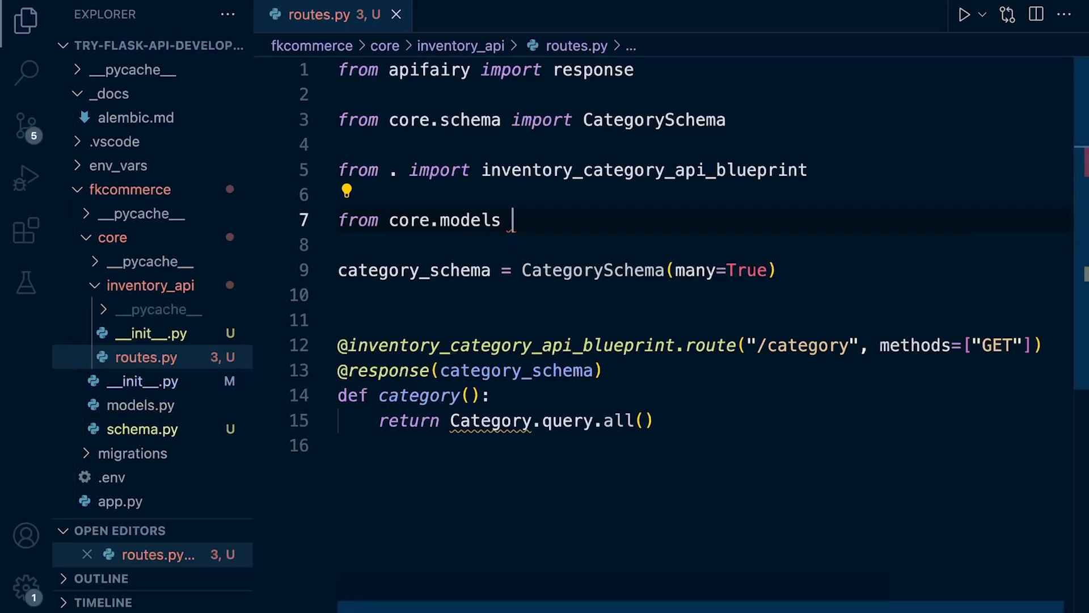
pyautogui.write('import Category')
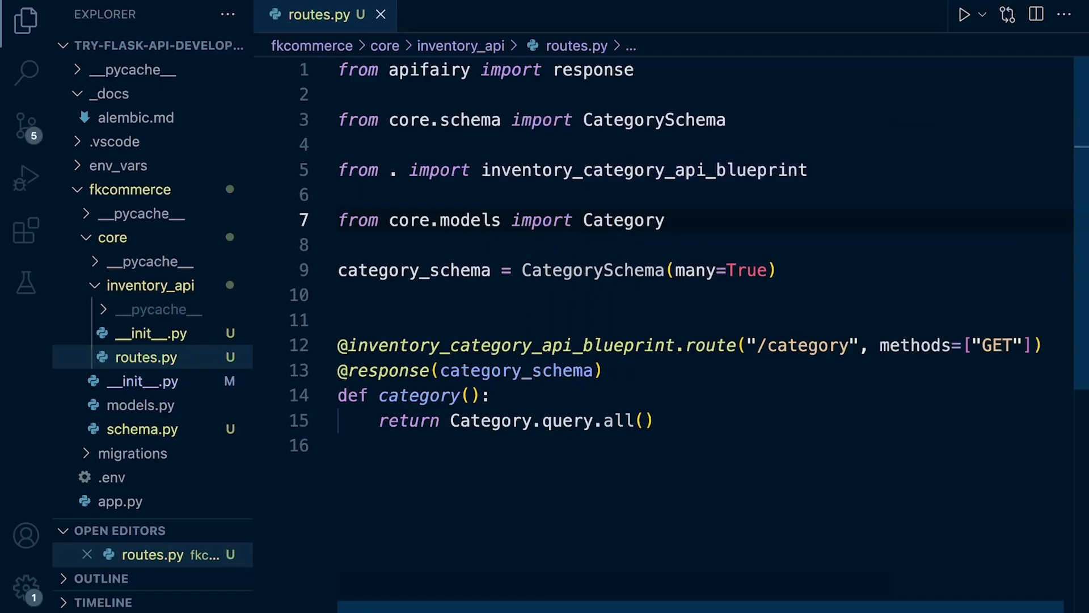
pyautogui.click(646, 420)
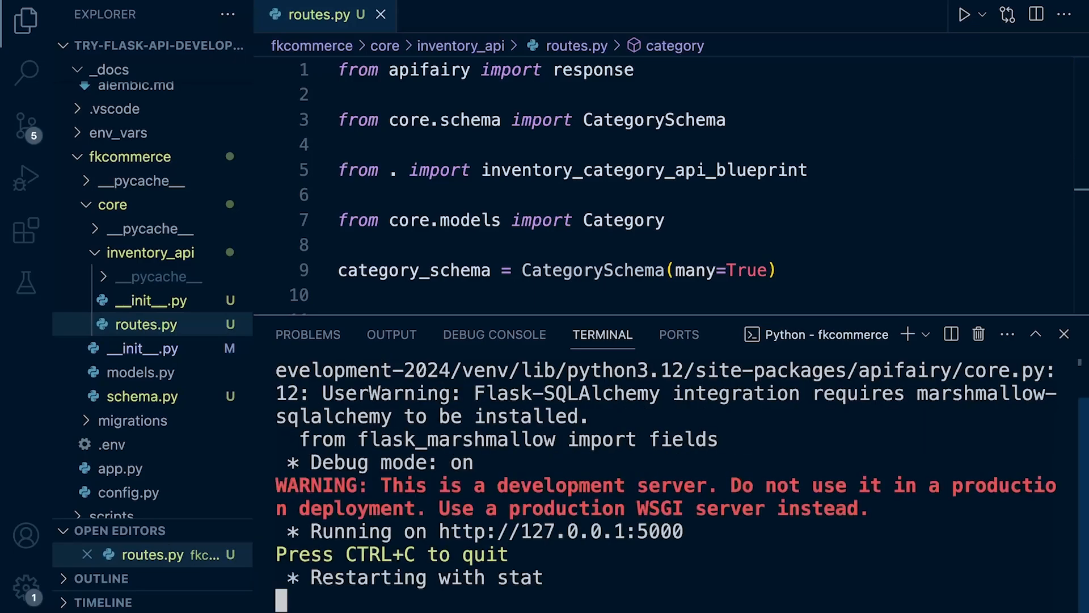
# Read the marshmallow-sqlalchemy UserWarning from the running server, then stop it.
pyautogui.scroll(-3)
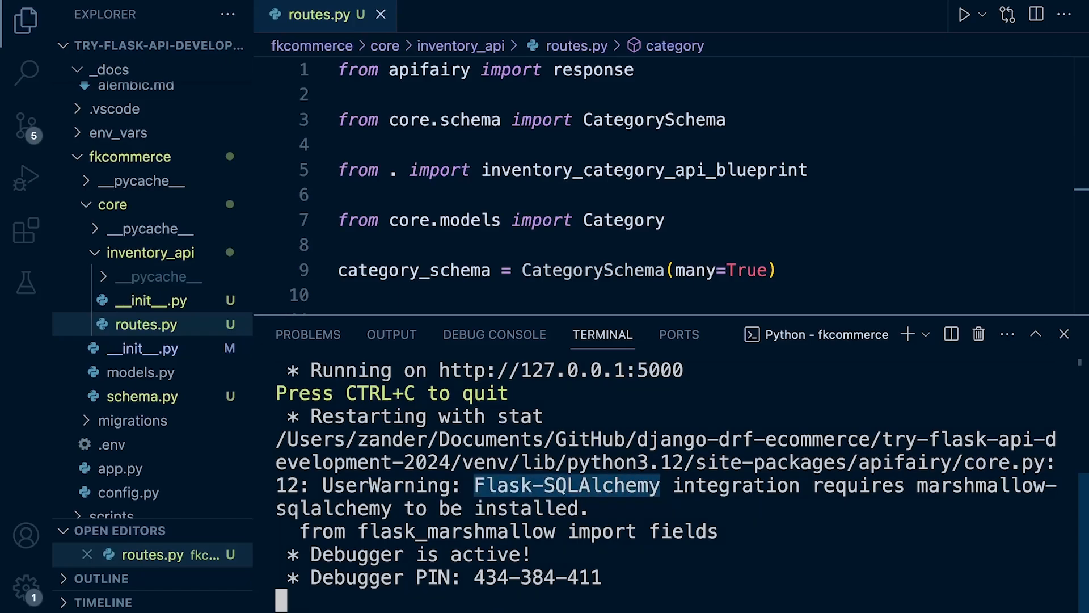
pyautogui.doubleClick(983, 486)
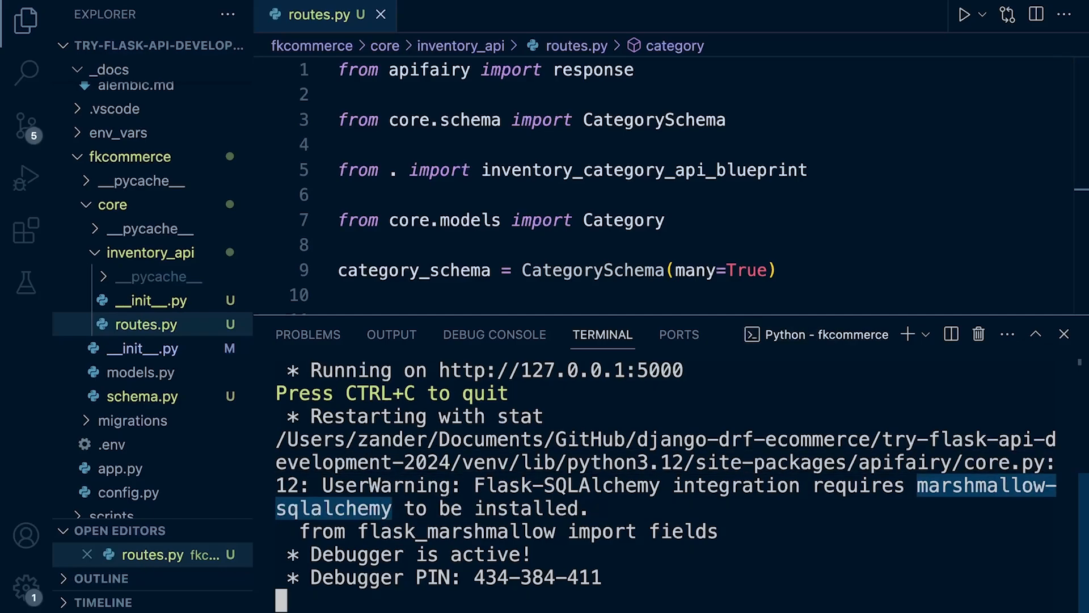
pyautogui.press('ctrl+c')
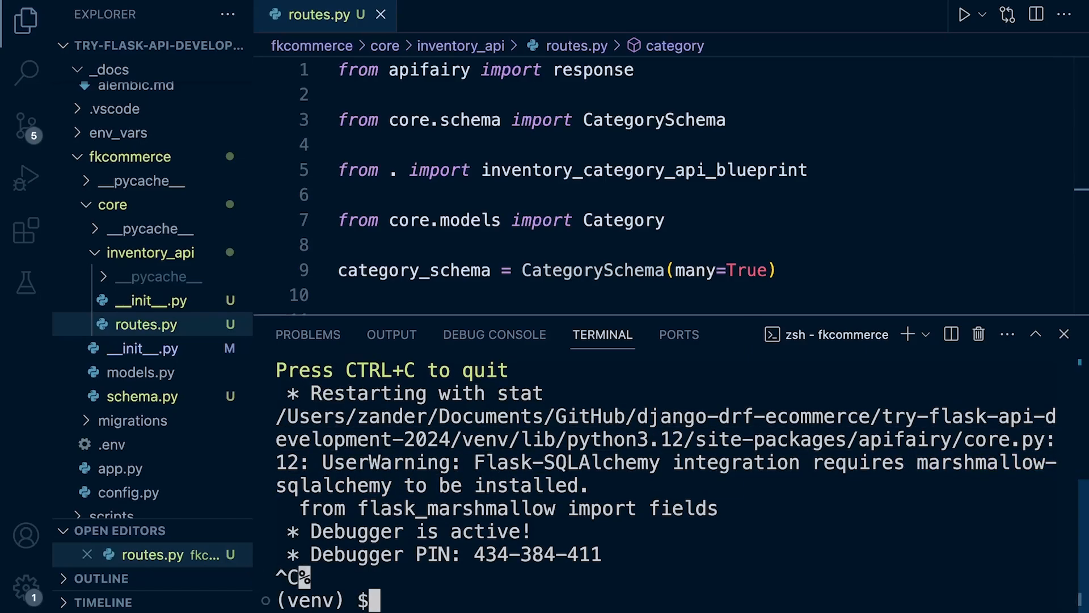
# Install marshmallow-sqlalchemy with pip from the project root.
pyautogui.write('ls')
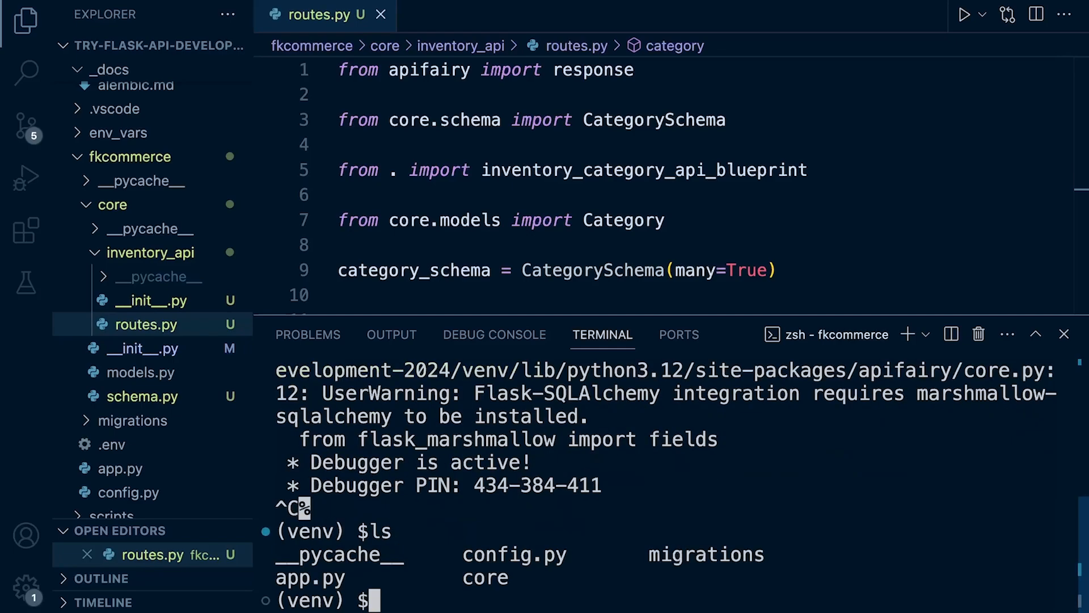
pyautogui.write('cd ../')
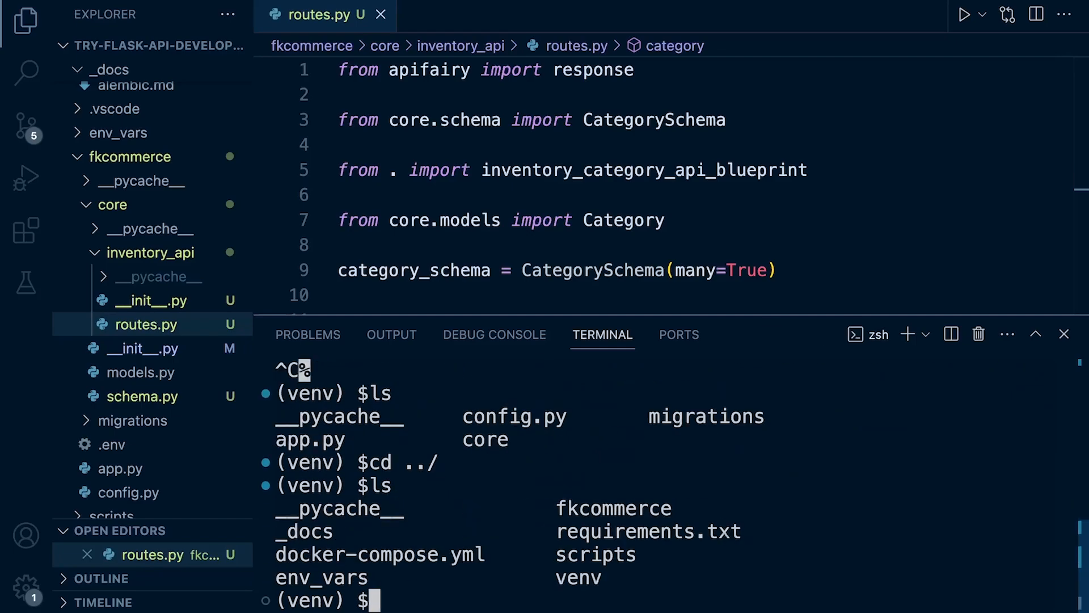
pyautogui.write('pip install marshmallow-sqlalchemy')
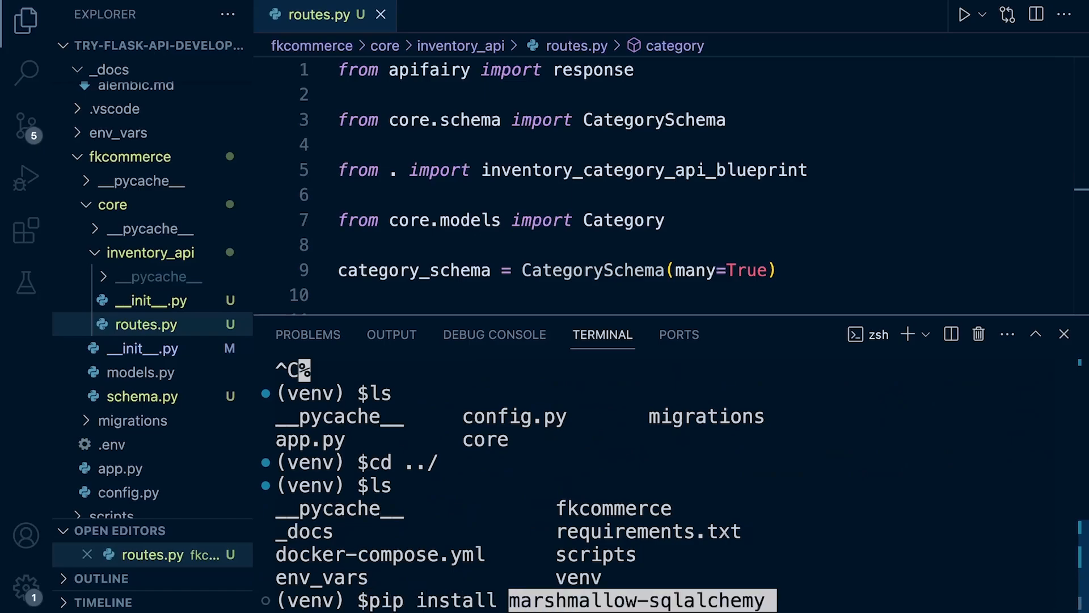
pyautogui.press('Return')
pyautogui.write('pip')
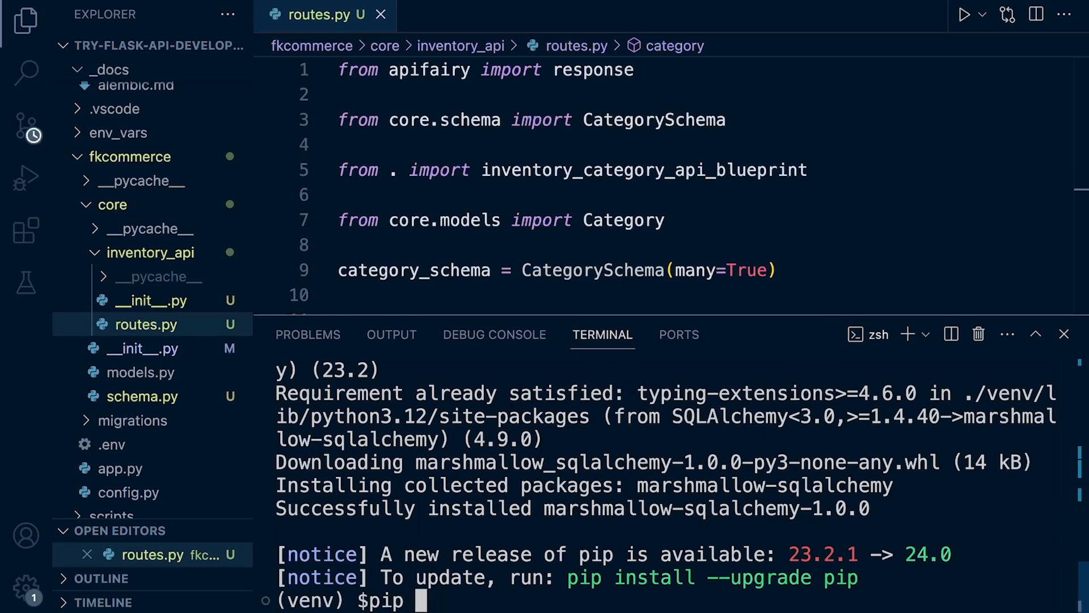
# Save pip freeze output to a requirements file and move into the fkcommerce folder.
pyautogui.write('freeze > r')
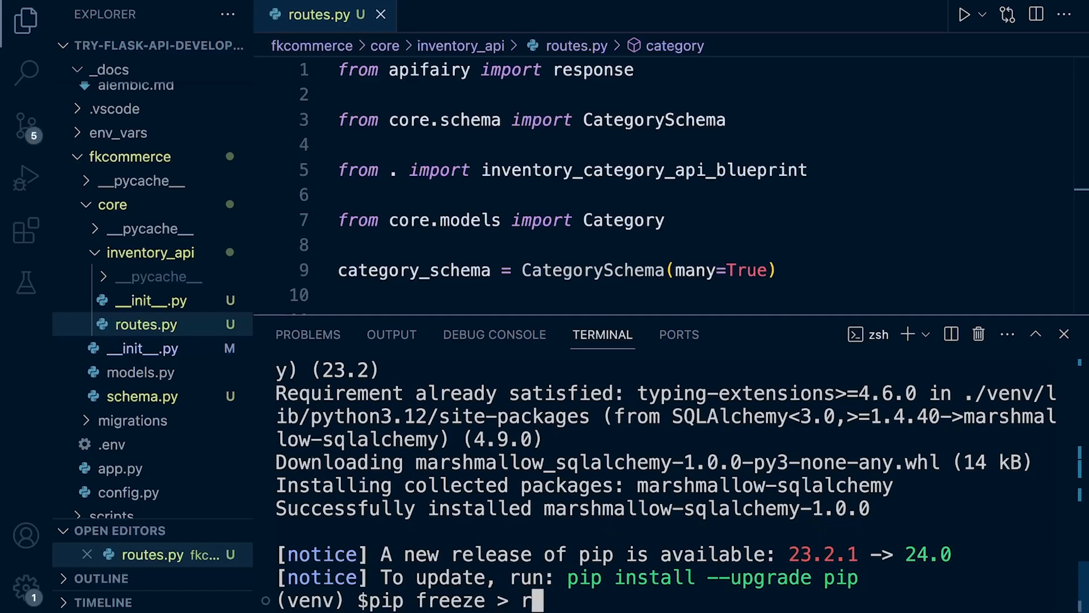
pyautogui.press('Return')
pyautogui.write('cd f')
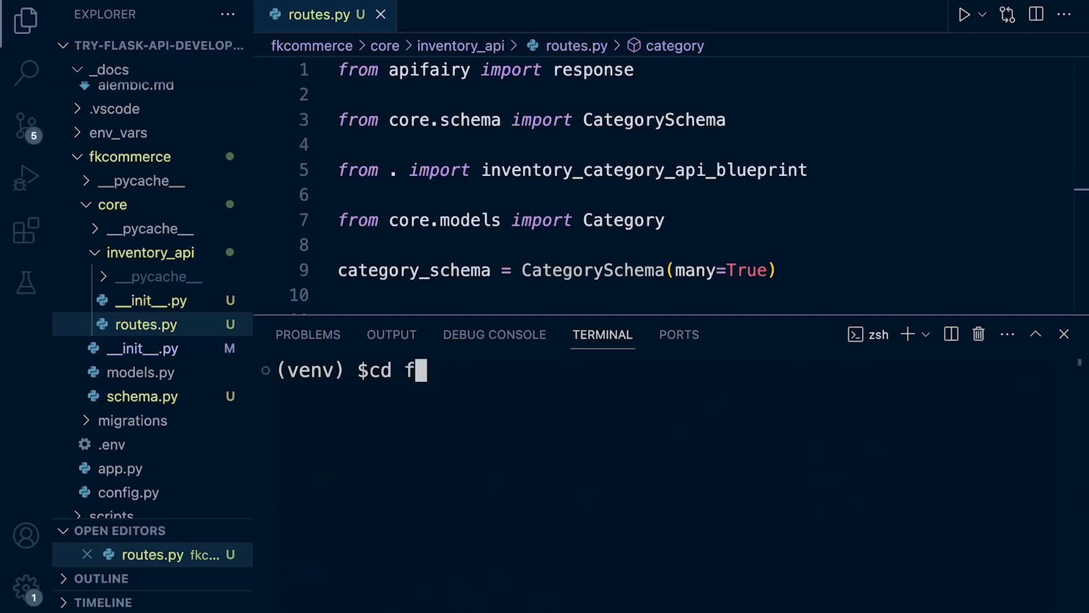
pyautogui.press('Return')
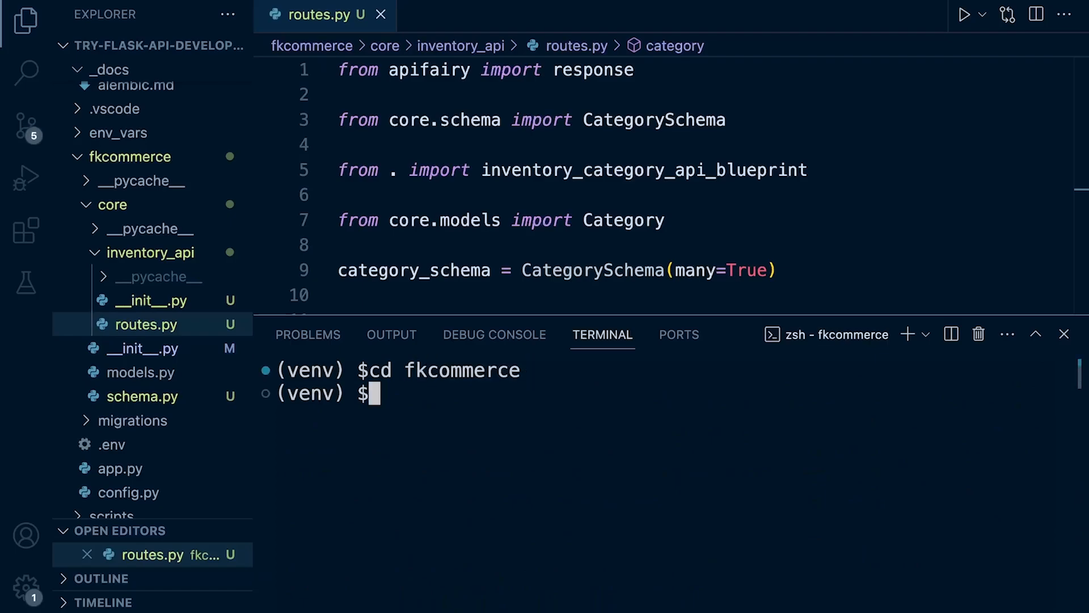
pyautogui.write('flask run')
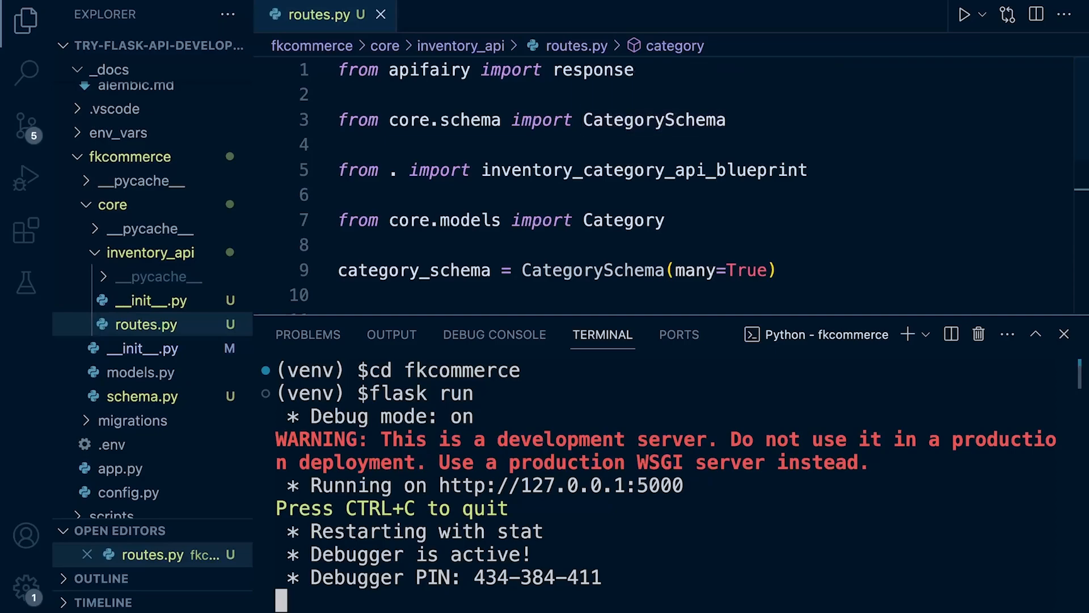
# Open the Extensions view from the activity bar.
pyautogui.click(26, 229)
pyautogui.write('thun')
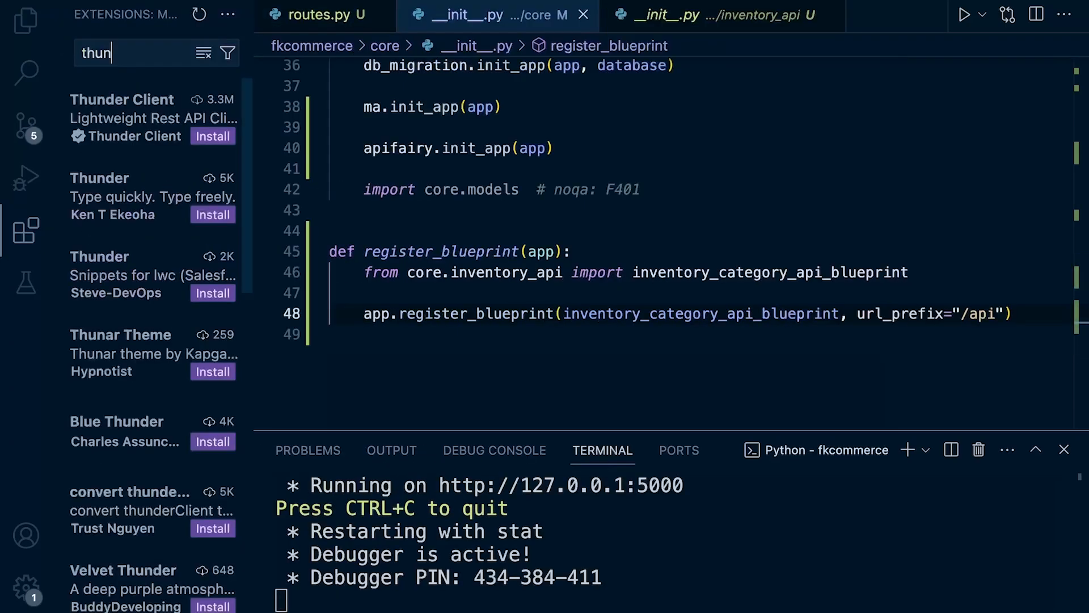
pyautogui.moveTo(122, 99)
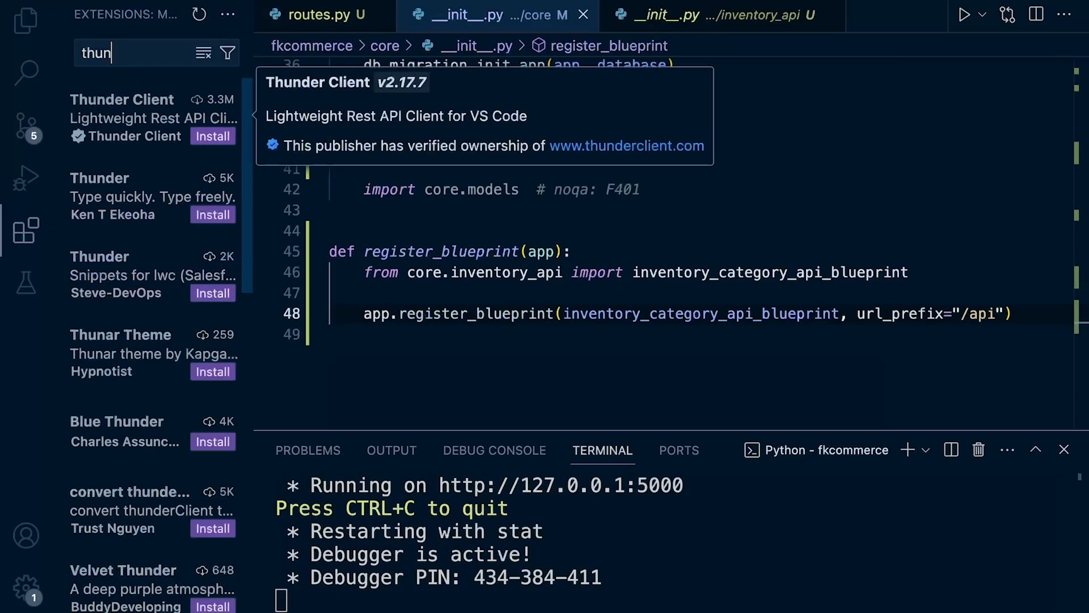
# Install the Thunder Client extension and open its activity panel.
pyautogui.click(212, 136)
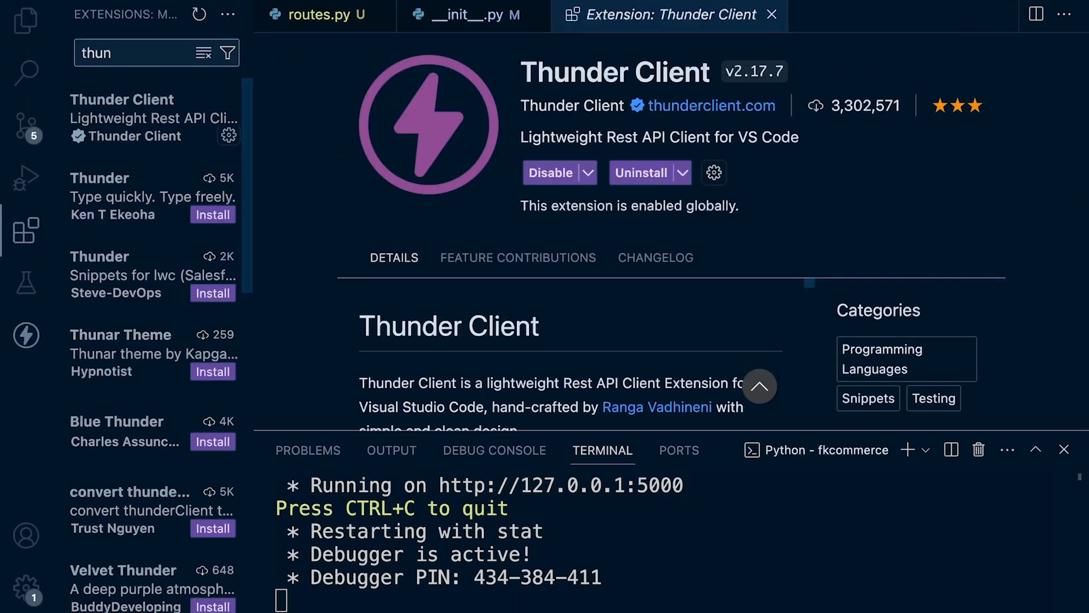
pyautogui.click(26, 335)
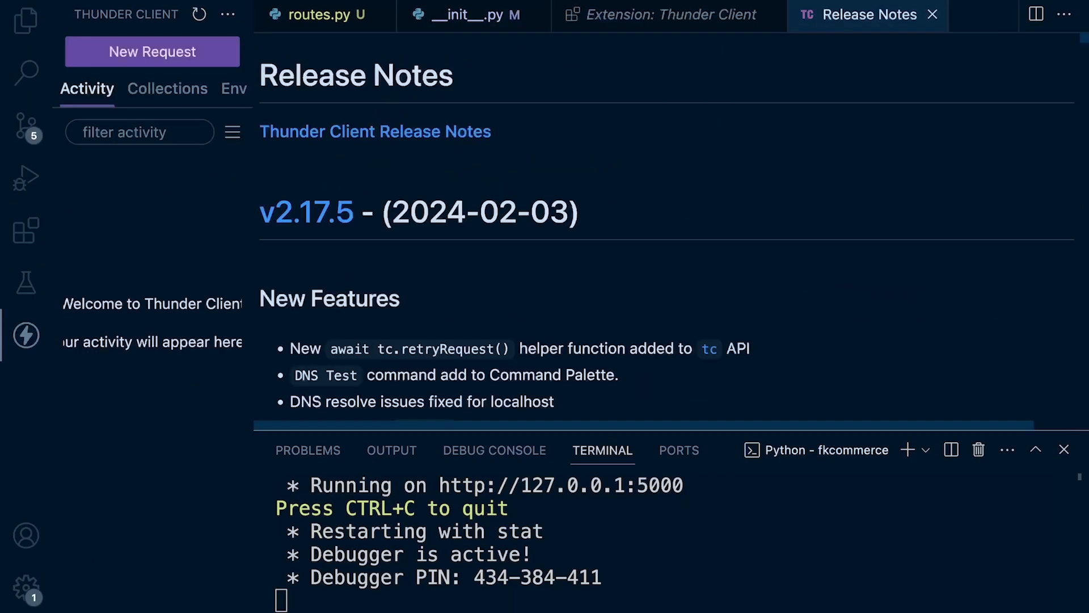
pyautogui.moveTo(26, 335)
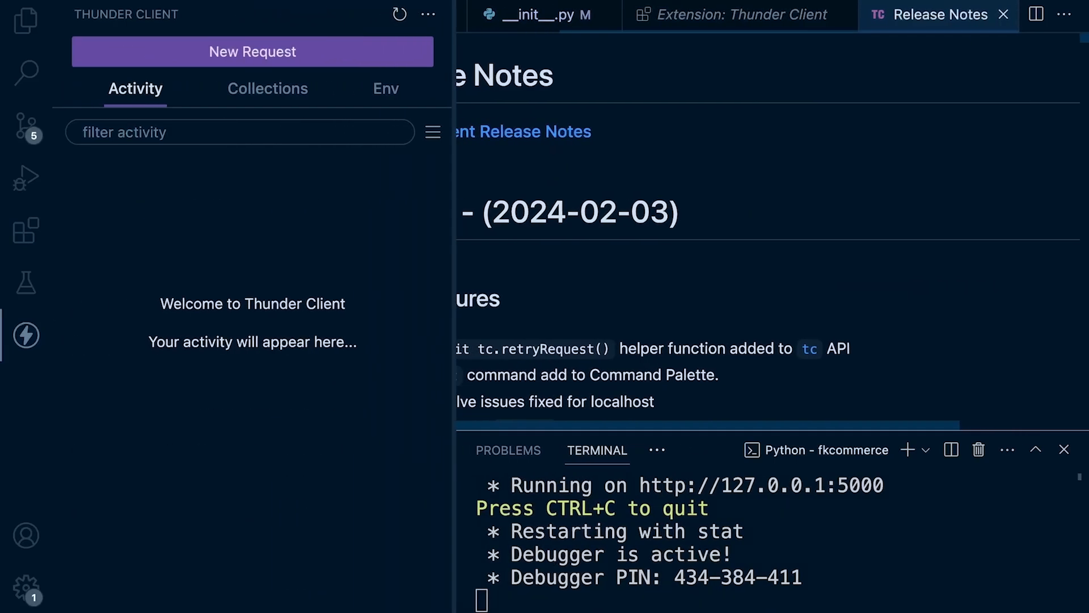
pyautogui.click(225, 52)
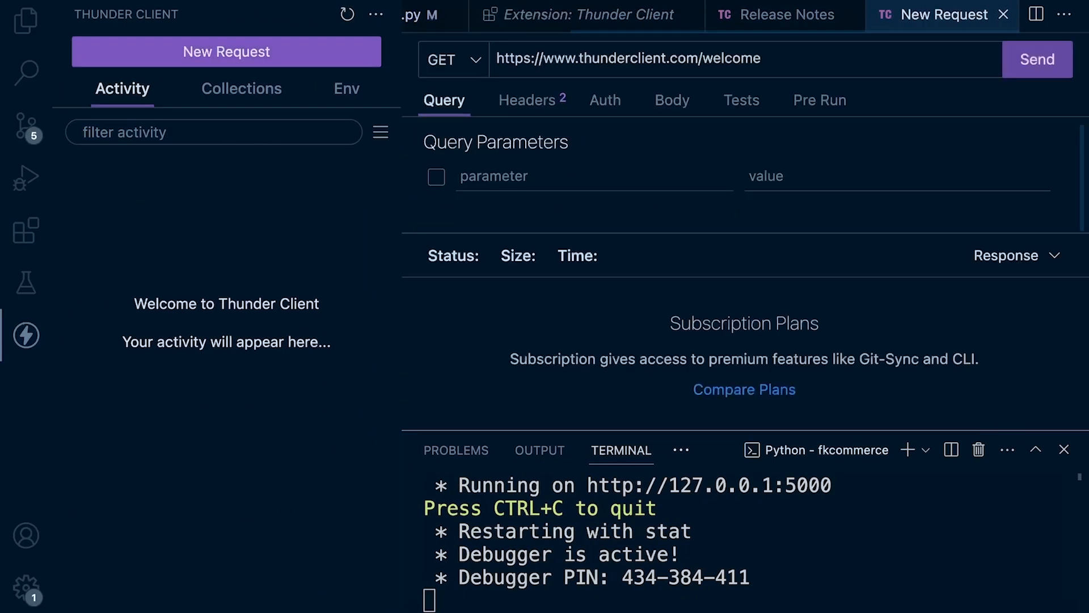
pyautogui.click(594, 176)
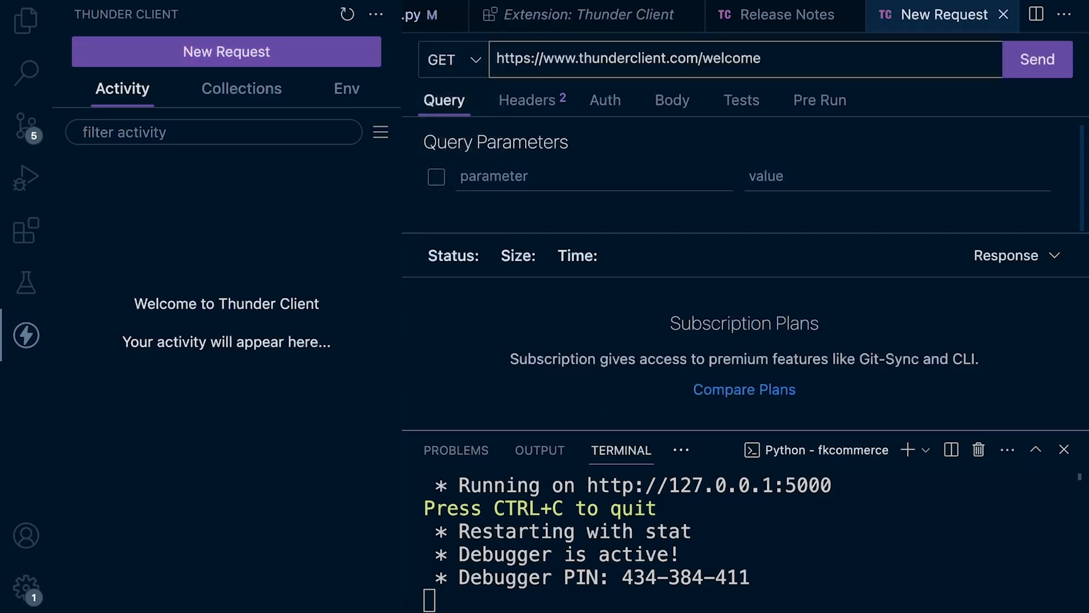
pyautogui.doubleClick(709, 485)
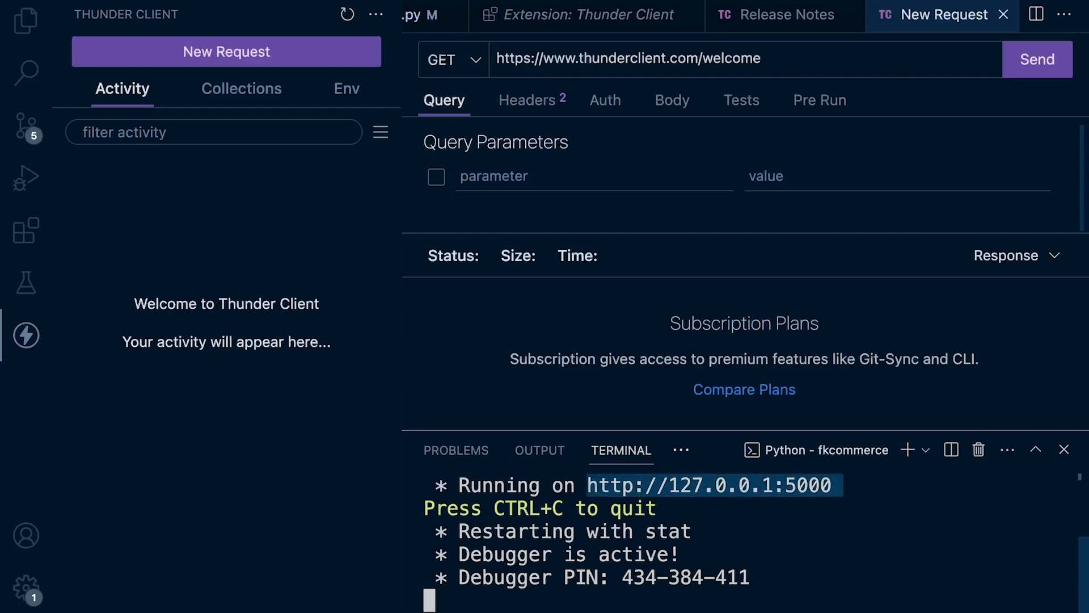
pyautogui.write('http://127.0.0.1:5000')
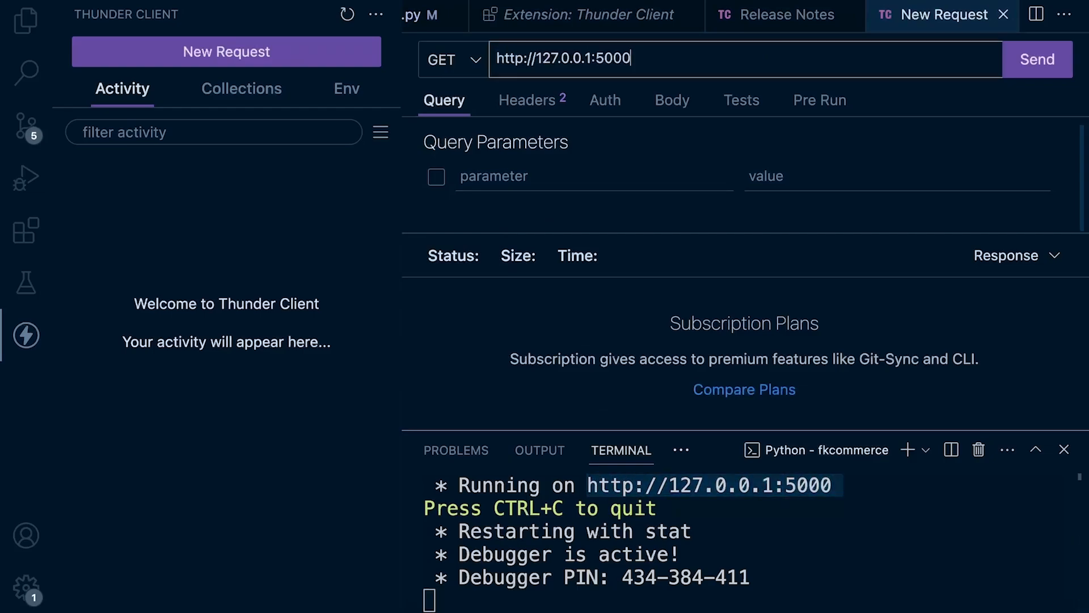
pyautogui.write('/api')
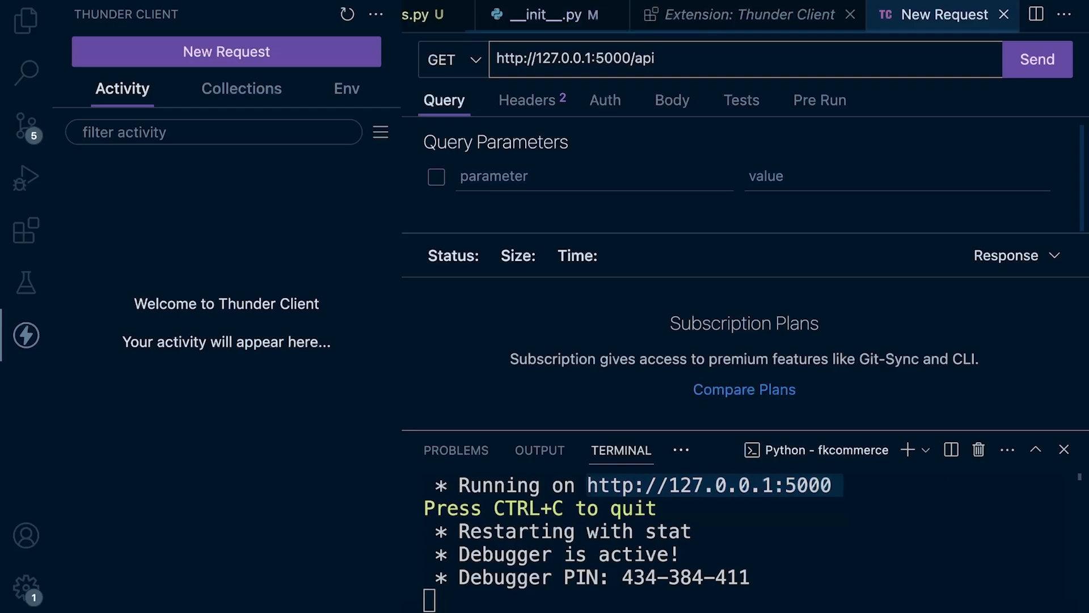
# Compare the /api blueprint prefix in __init__.py with the /category route in routes.py.
pyautogui.click(746, 15)
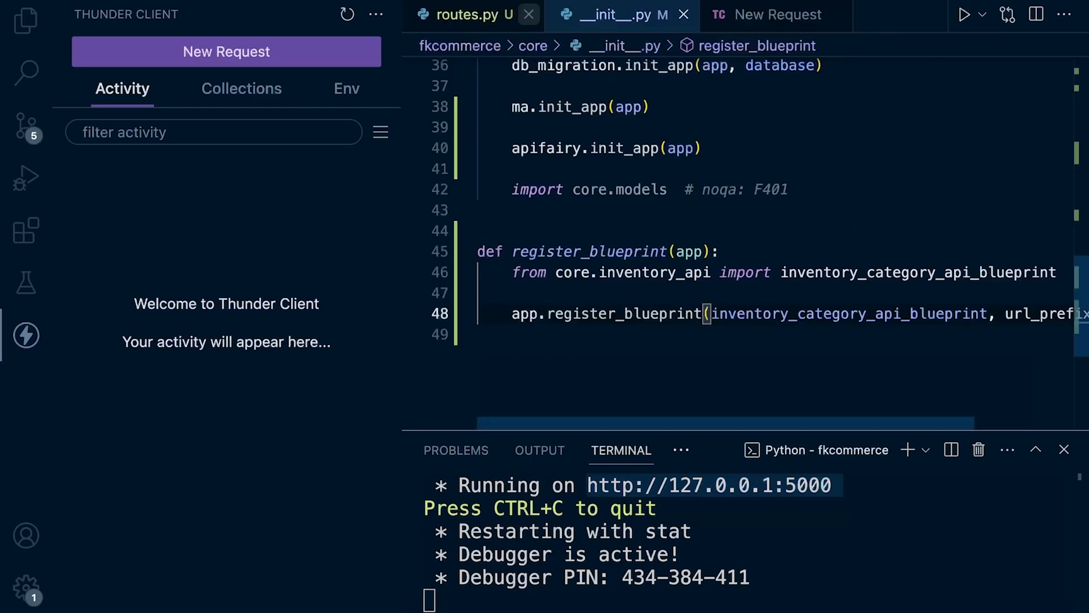
pyautogui.click(468, 13)
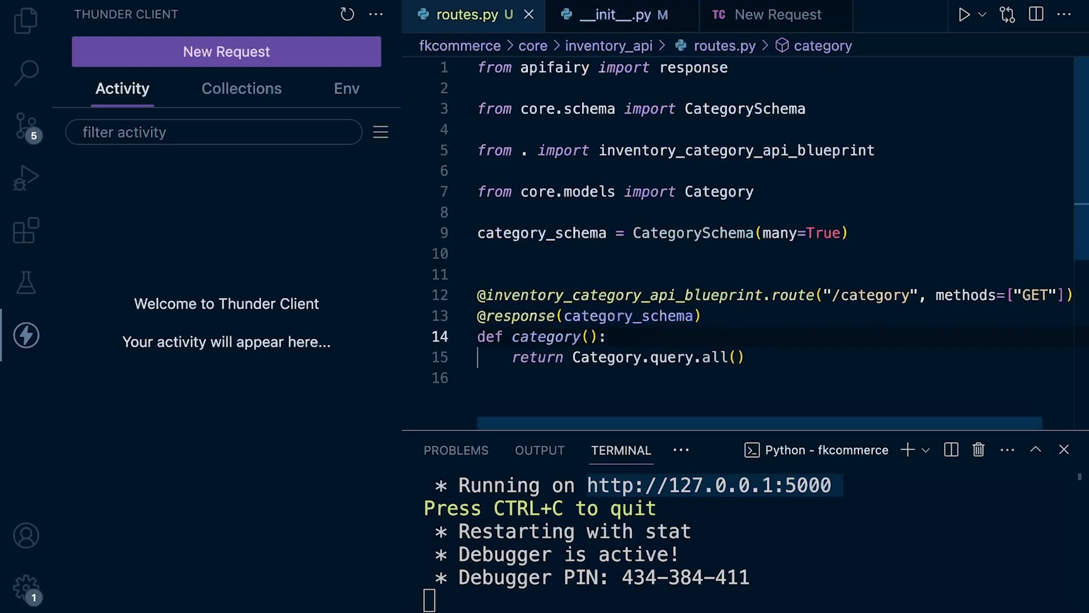
pyautogui.click(609, 14)
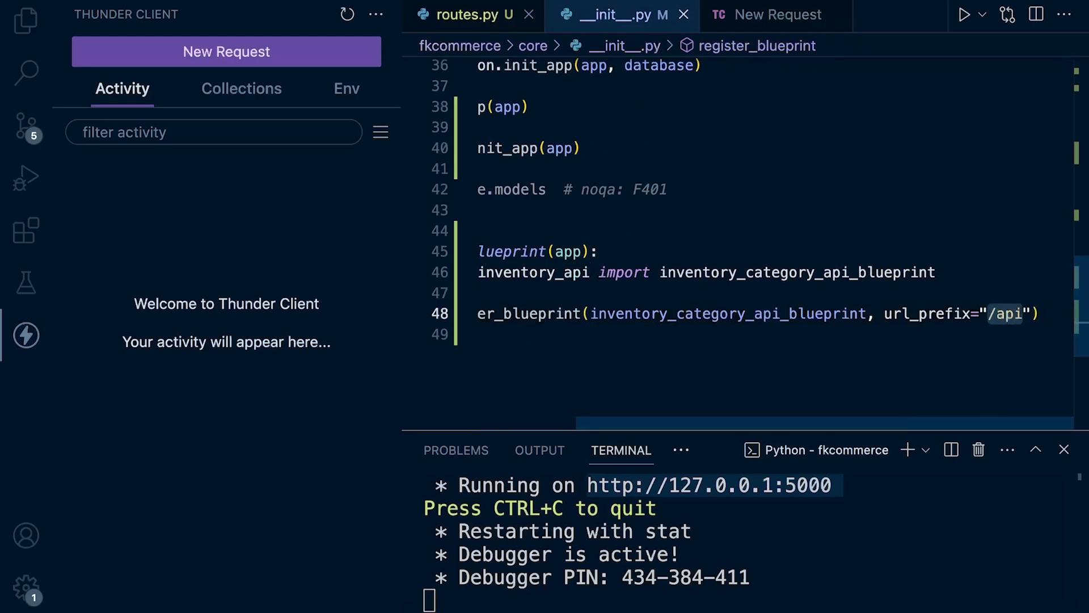
pyautogui.click(467, 15)
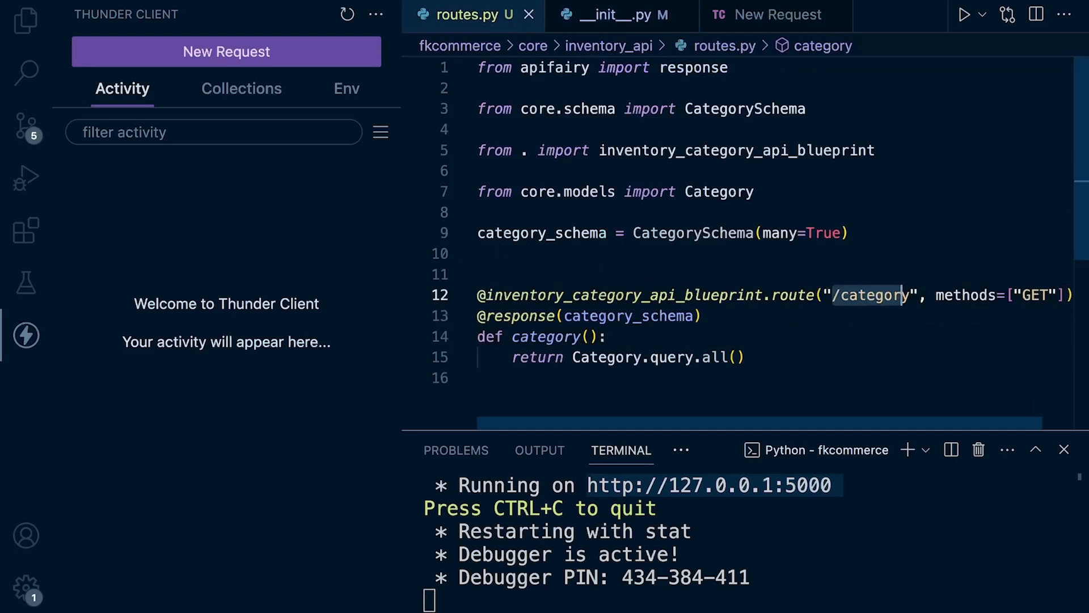
# Append /category to the request URL and send the GET request.
pyautogui.click(773, 15)
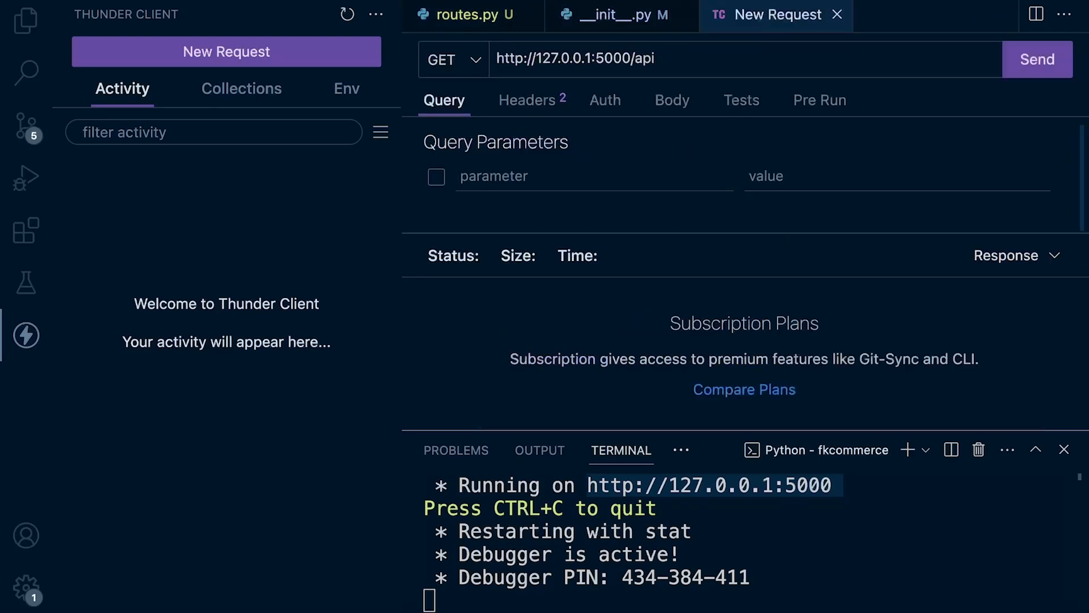
pyautogui.click(695, 59)
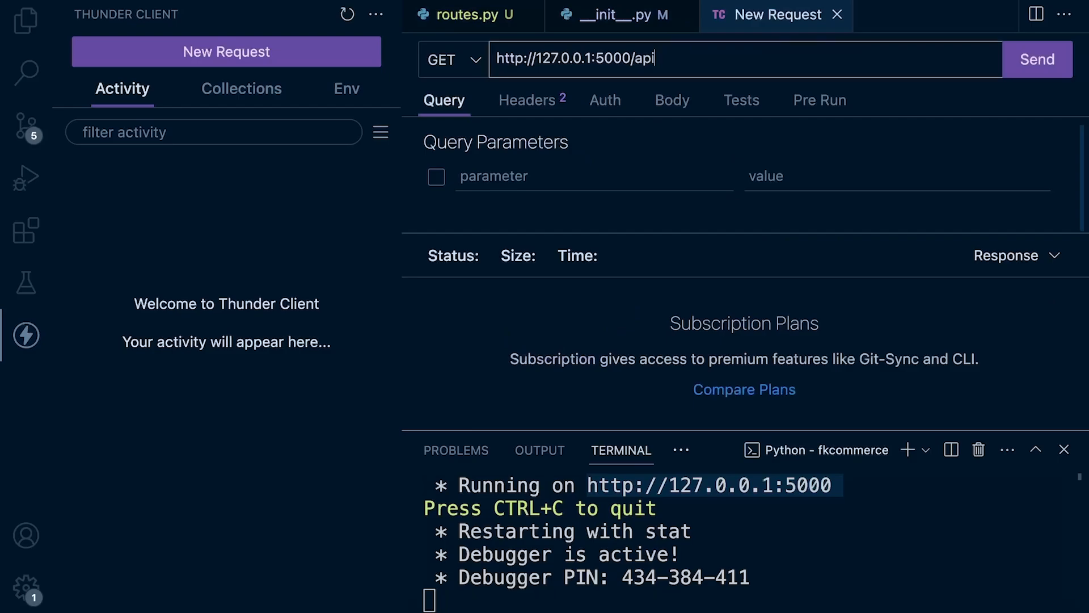
pyautogui.write('/category')
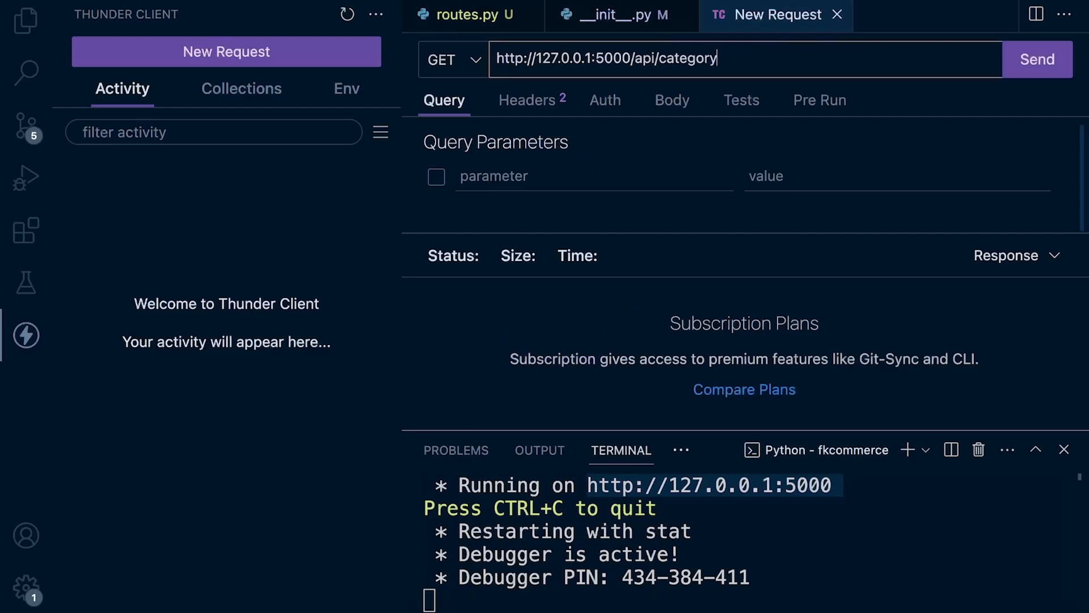
pyautogui.click(1038, 59)
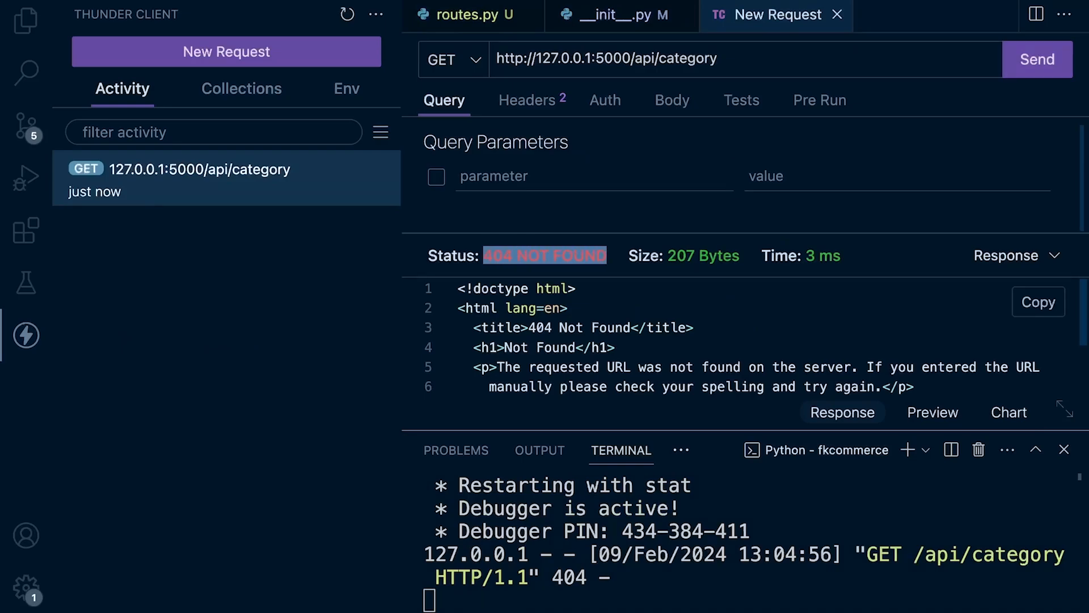
# Recheck the /api prefix against the /category route, then show the project file tree.
pyautogui.click(614, 14)
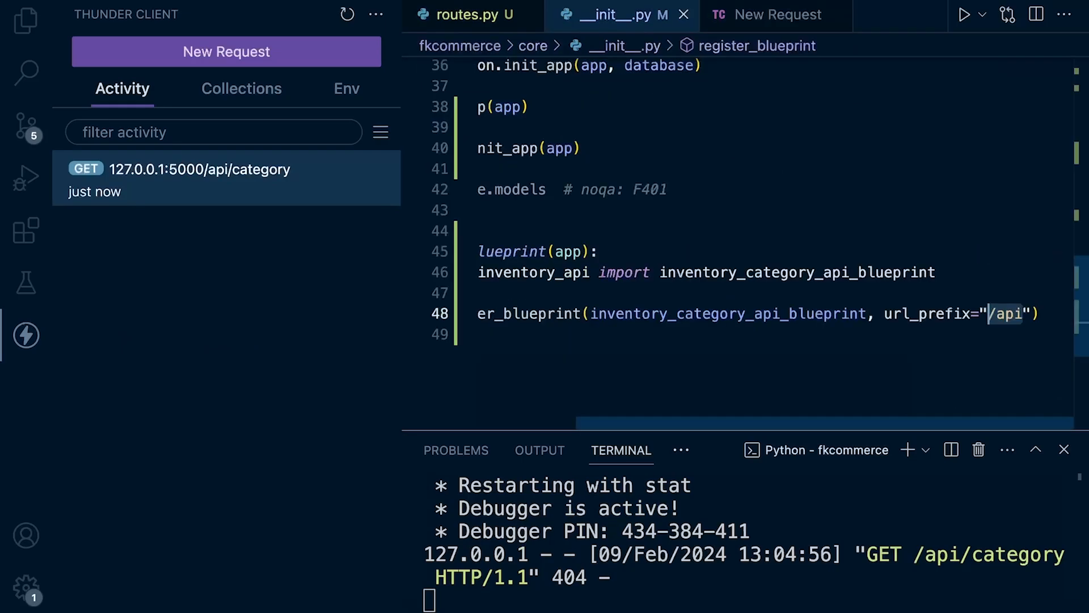
pyautogui.click(464, 14)
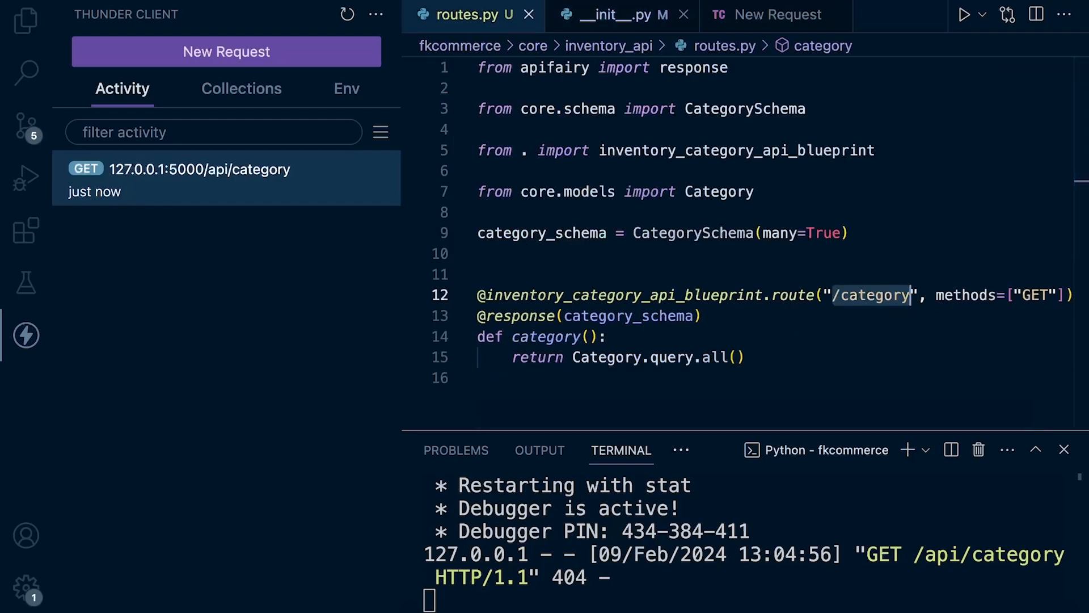
pyautogui.click(615, 13)
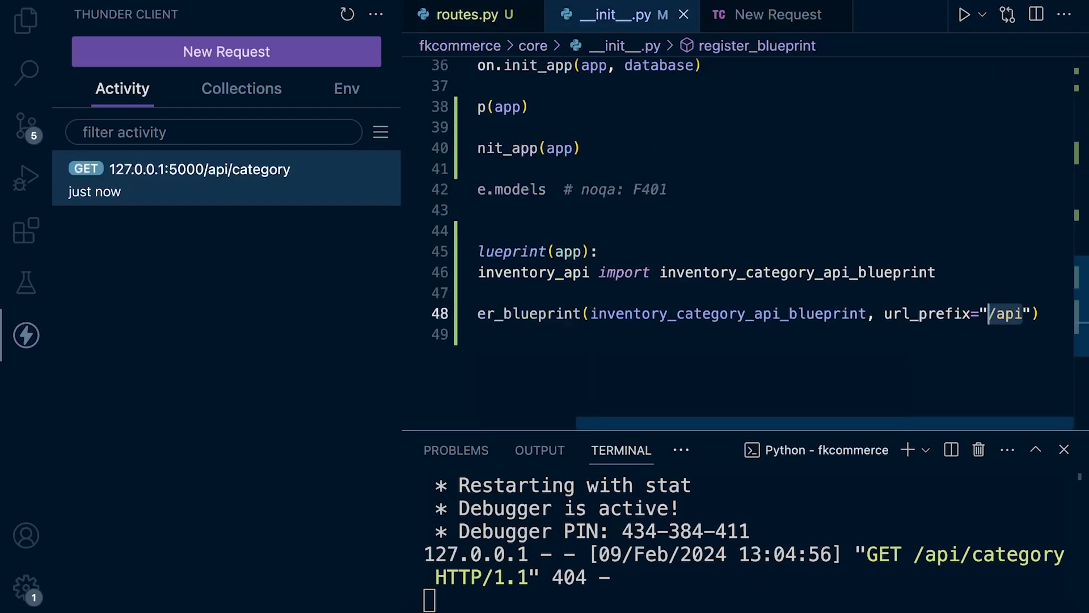
pyautogui.click(849, 14)
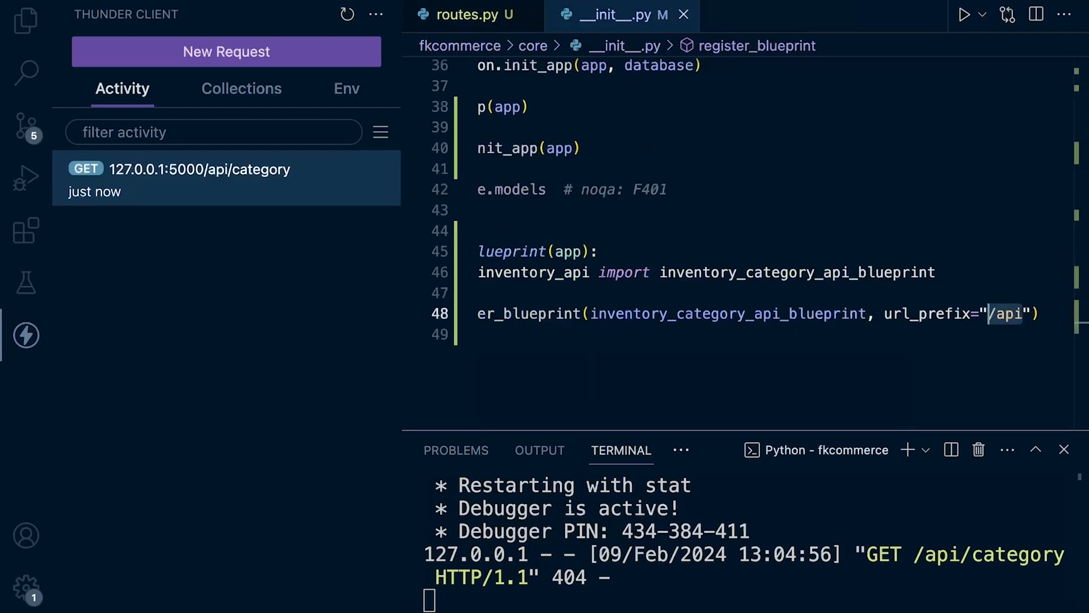
pyautogui.click(26, 21)
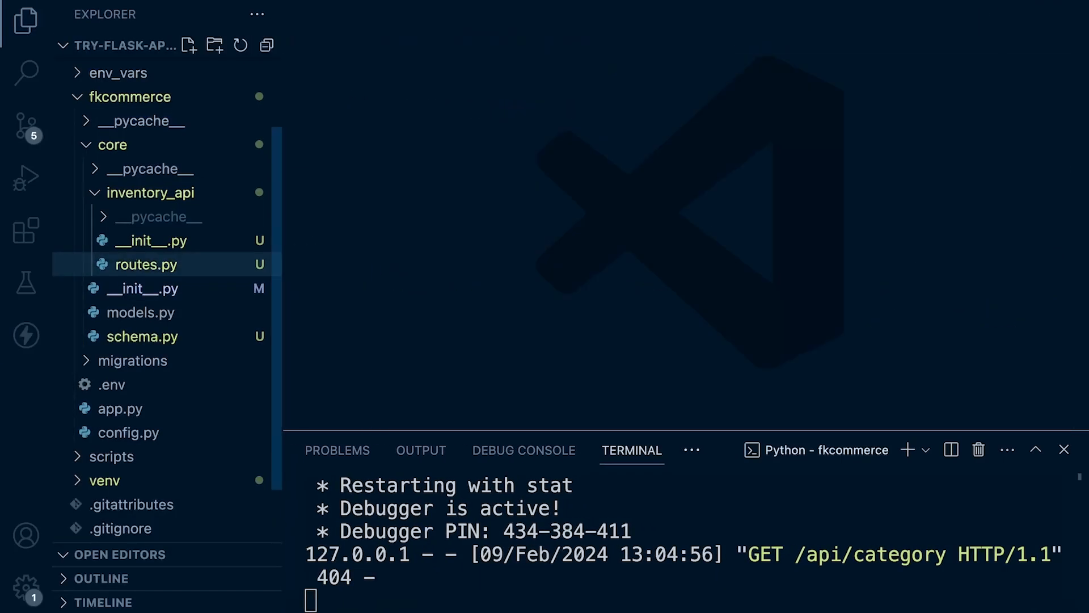
# Open inventory_api's __init__.py and compare it with routes.py.
pyautogui.click(152, 240)
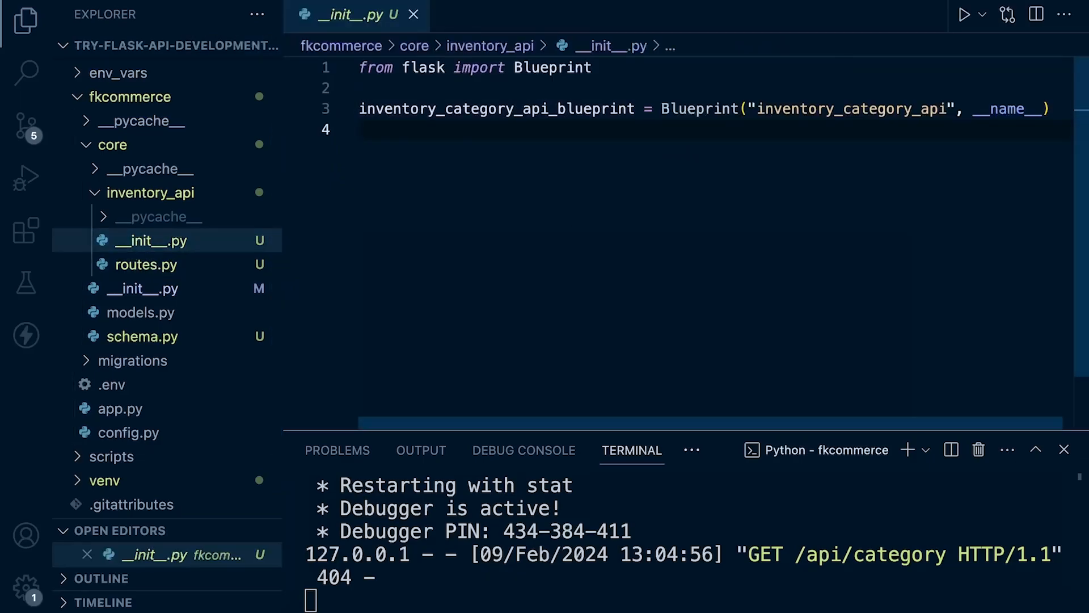
pyautogui.click(147, 264)
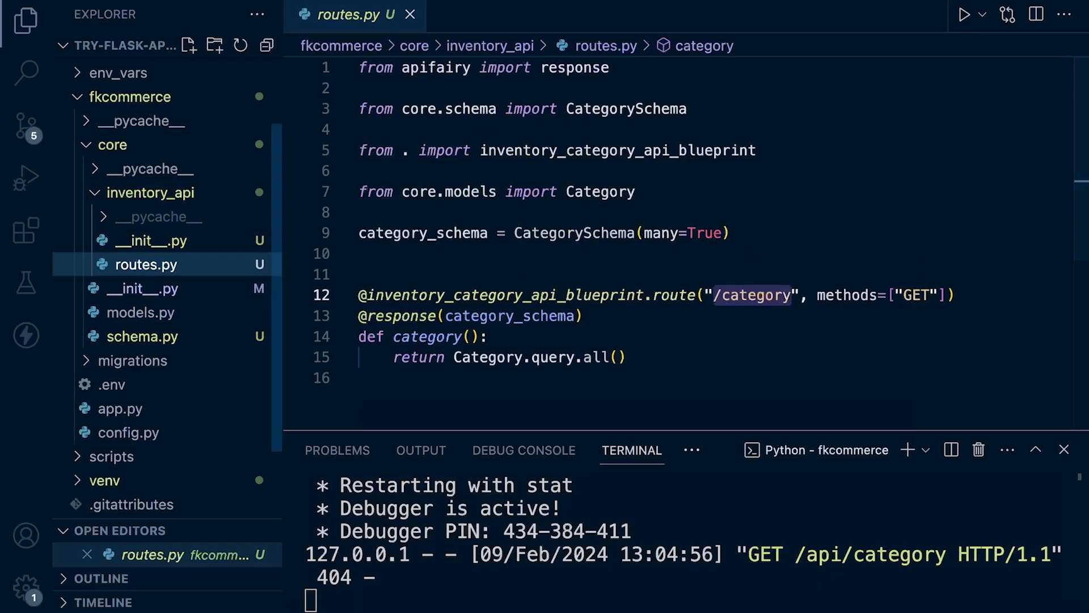
pyautogui.click(150, 241)
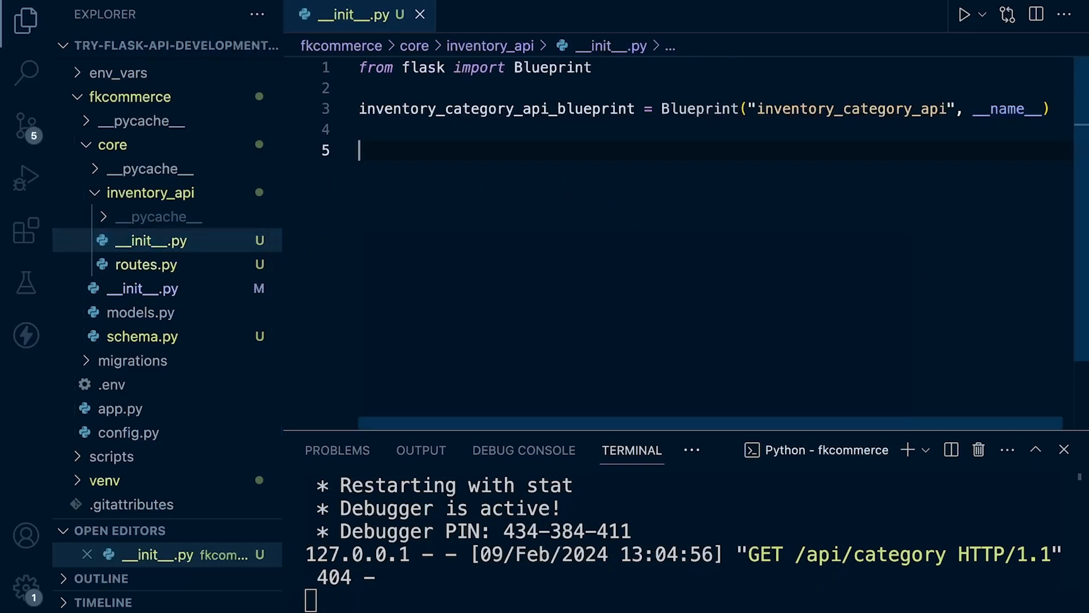
# Add 'from . import routes # noqa: F401' as line 5 of __init__.py.
pyautogui.write('from')
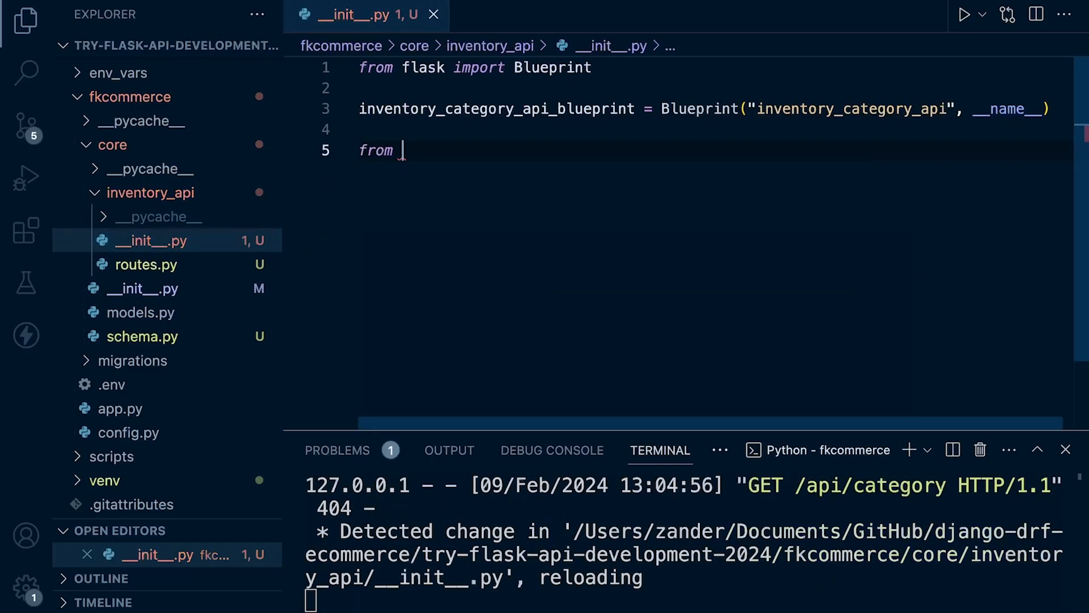
pyautogui.write('. import r')
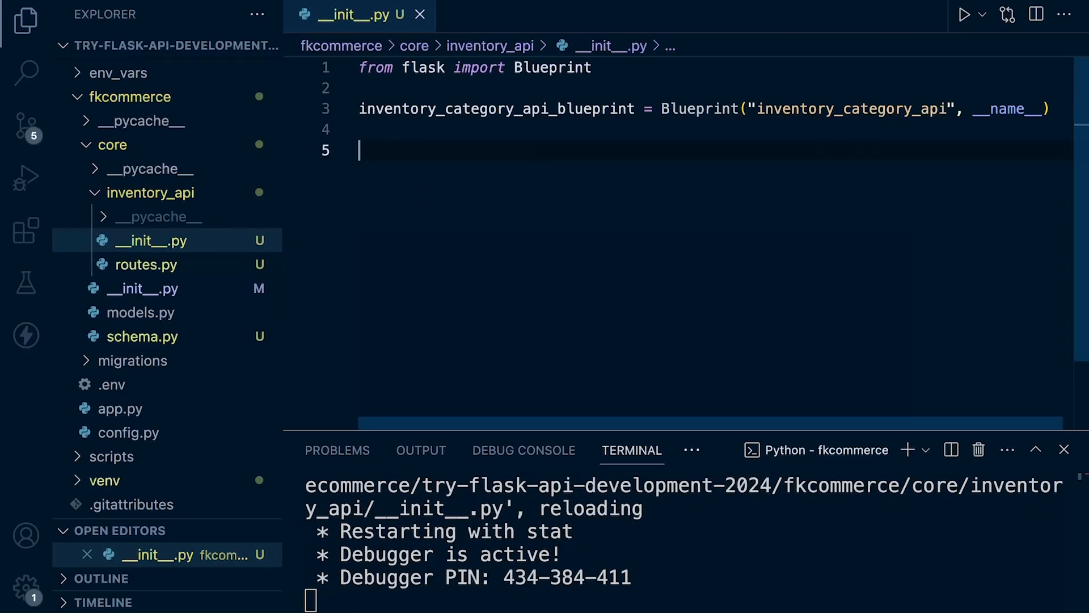
pyautogui.write('from . import routes')
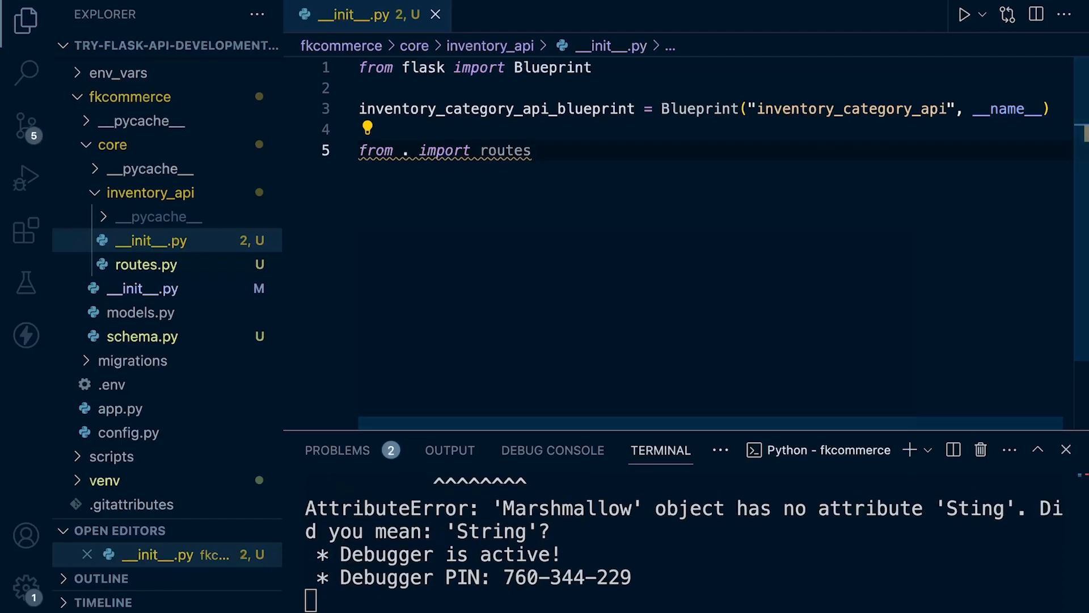
pyautogui.click(143, 288)
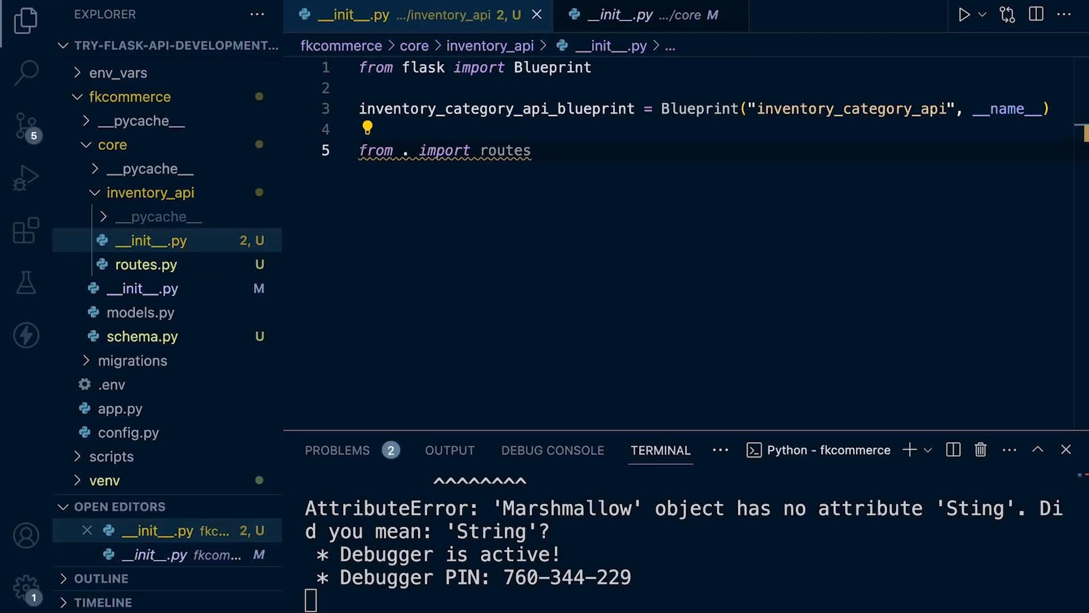
pyautogui.write('# noqa: F401')
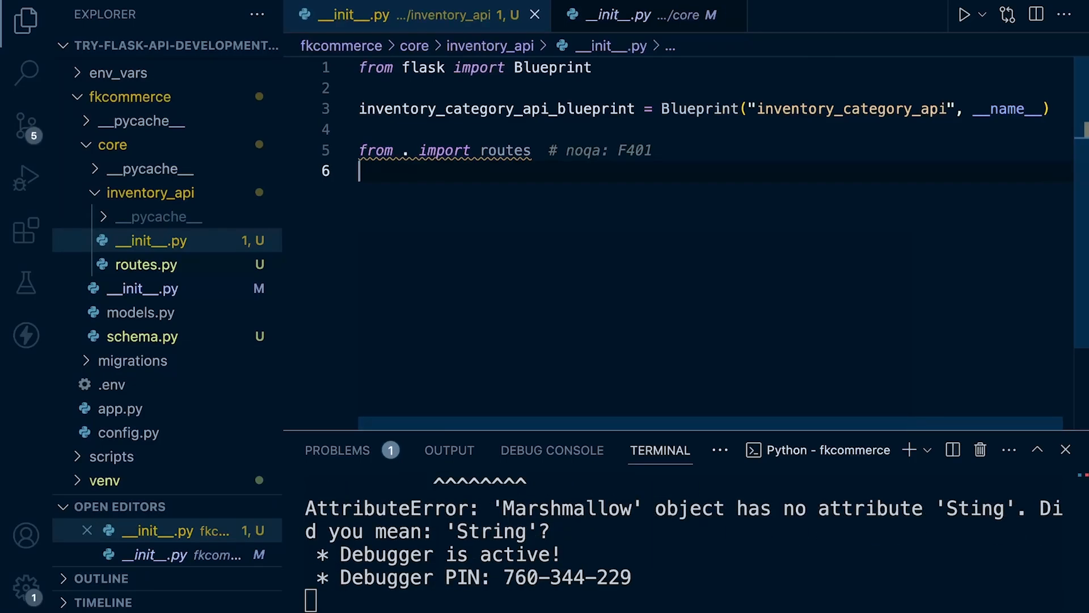
# Stop and rerun the Flask server, then open routes.py to trace the AttributeError.
pyautogui.press('ctrl+c')
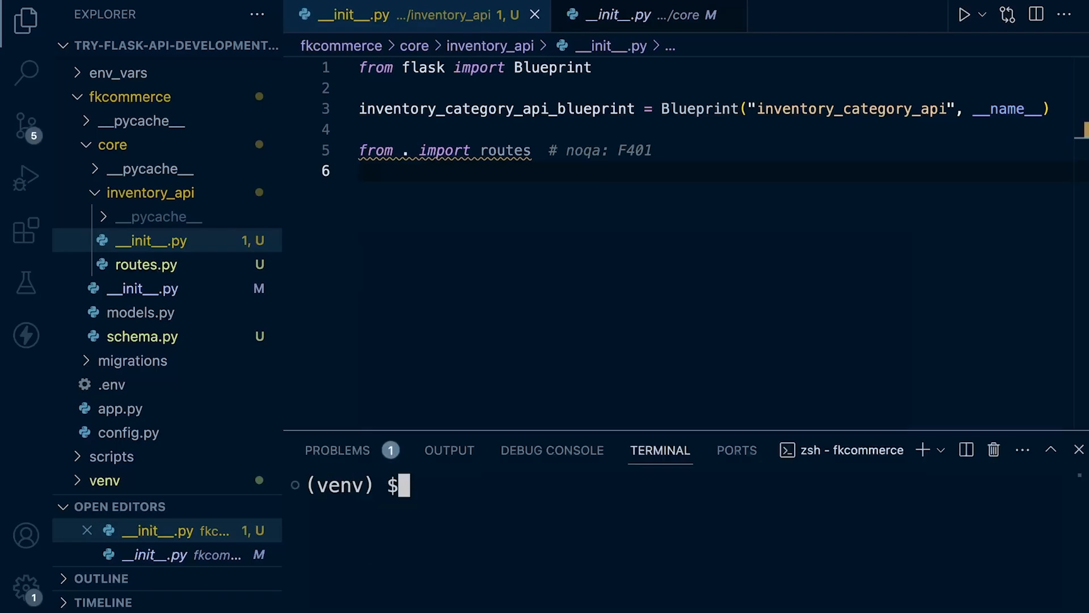
pyautogui.press('Return')
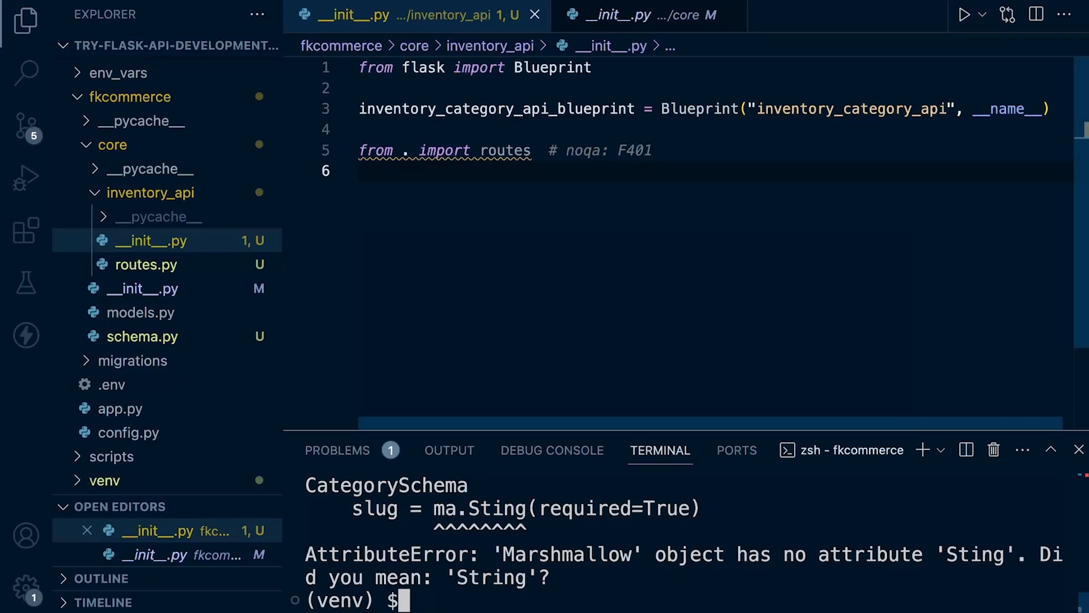
pyautogui.click(146, 264)
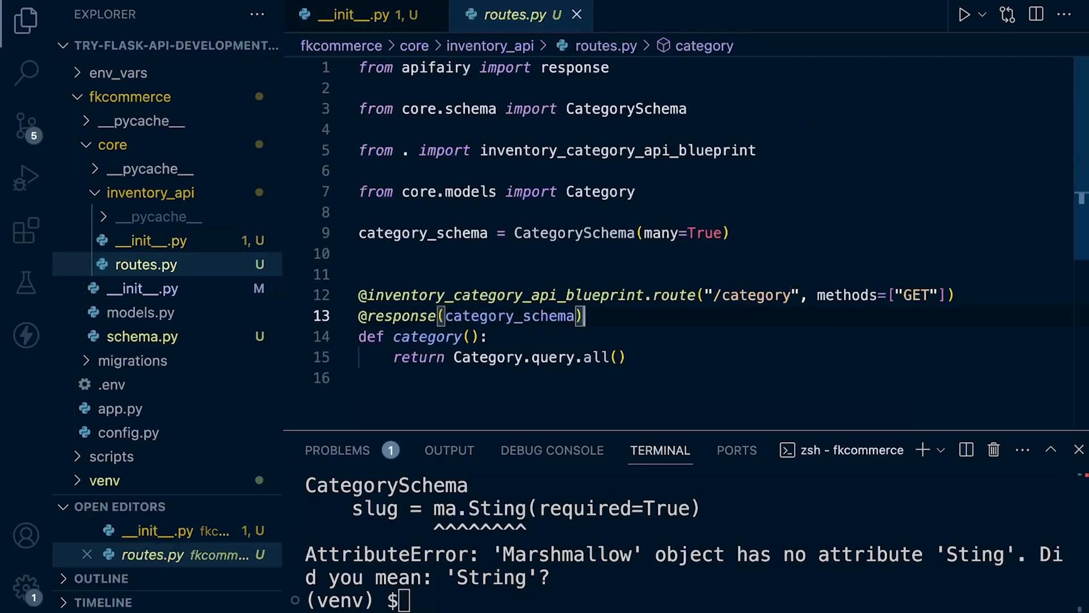
# Open core/schema.py to fix the misspelled ma.Sting field type.
pyautogui.click(142, 337)
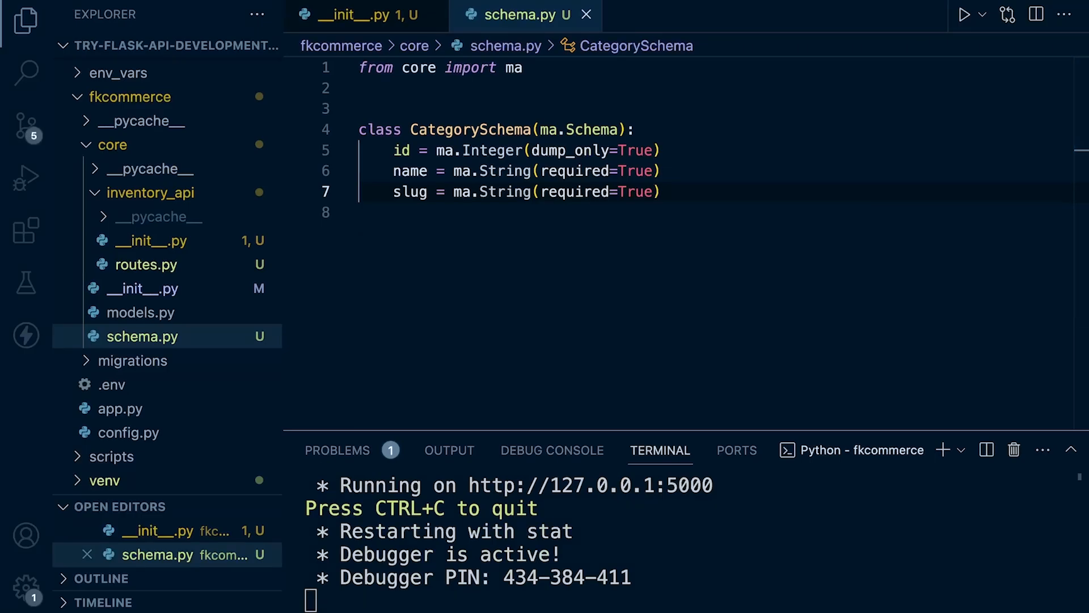
# Resend the saved GET /api/category request from Thunder Client Activity and review the response.
pyautogui.click(25, 335)
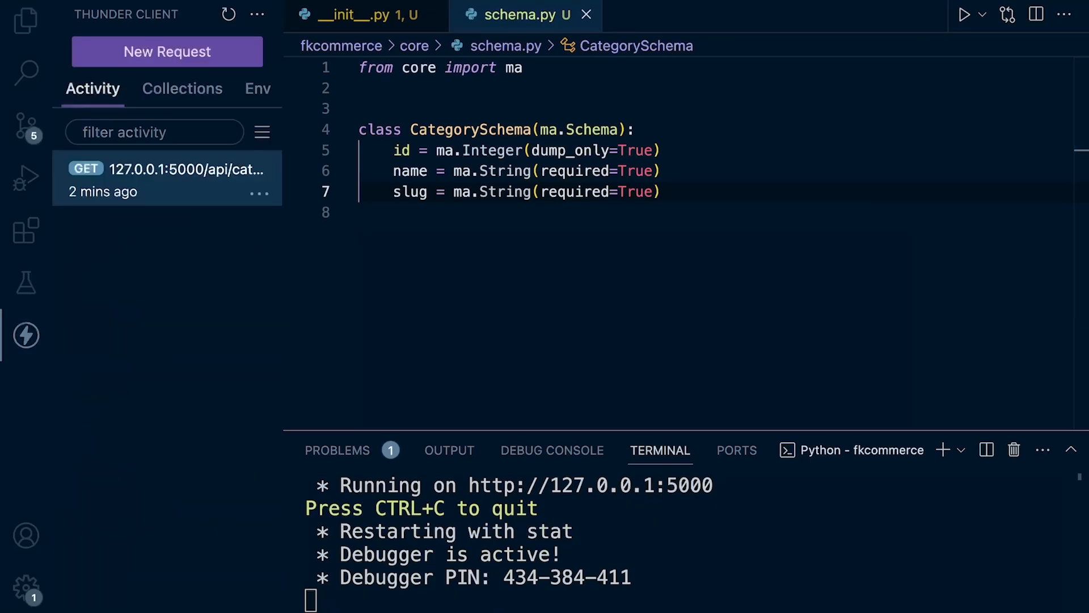
pyautogui.click(166, 170)
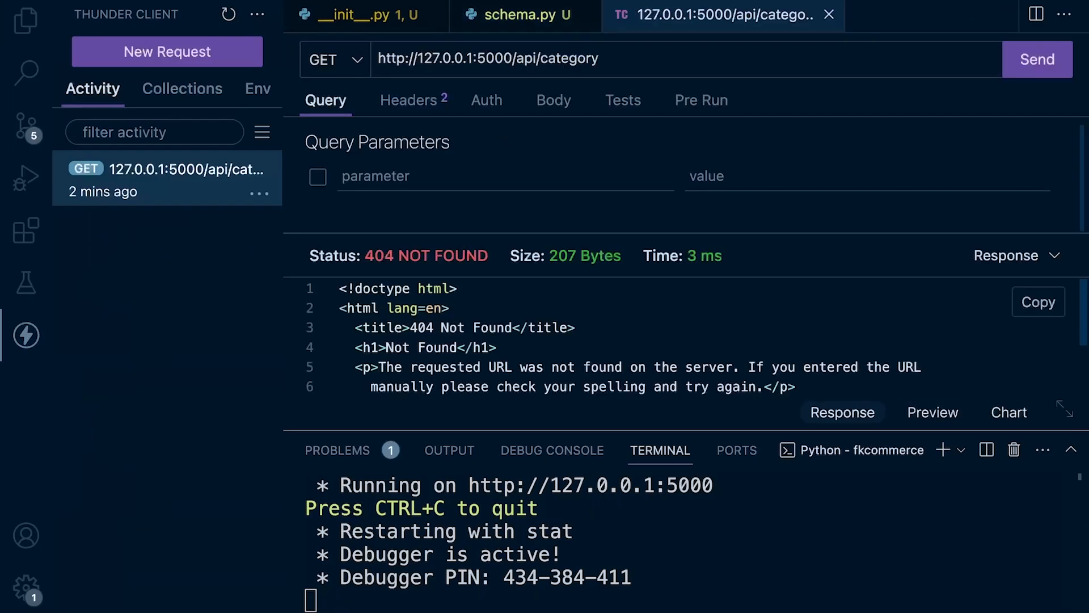
pyautogui.click(1038, 59)
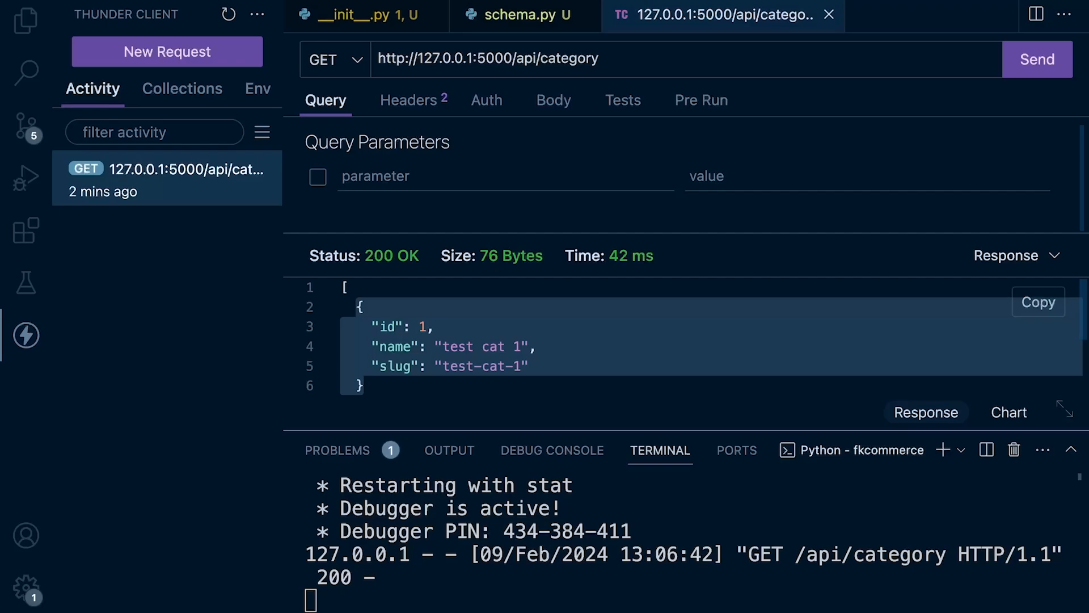
pyautogui.scroll(-3)
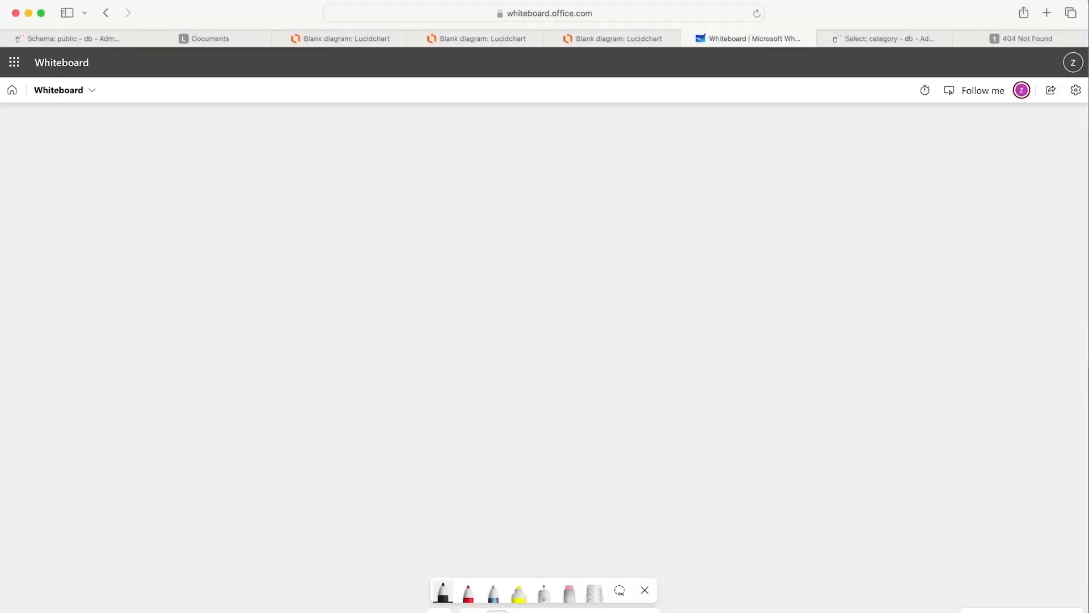
# Sketch the Client box and write 127.0.0.1:5000/api/category beside it.
pyautogui.click(442, 594)
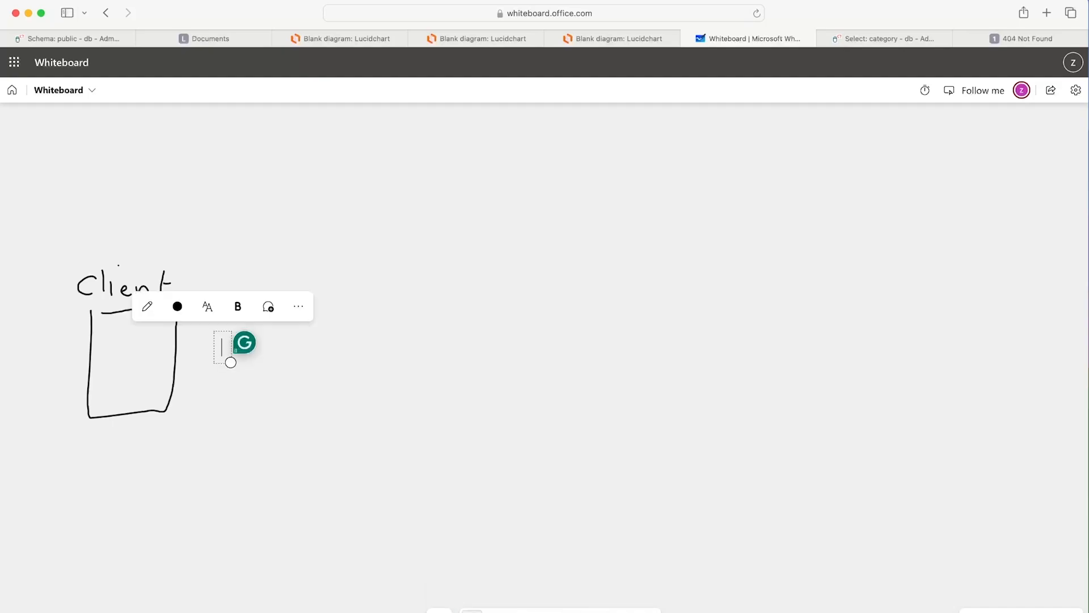
pyautogui.write('127')
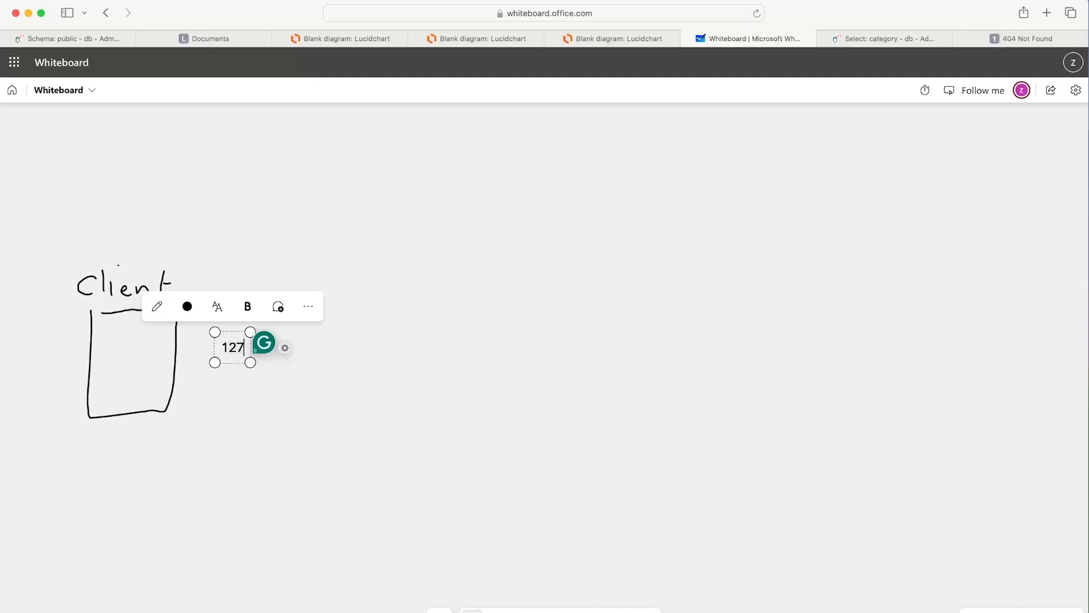
pyautogui.write('.0.0.1')
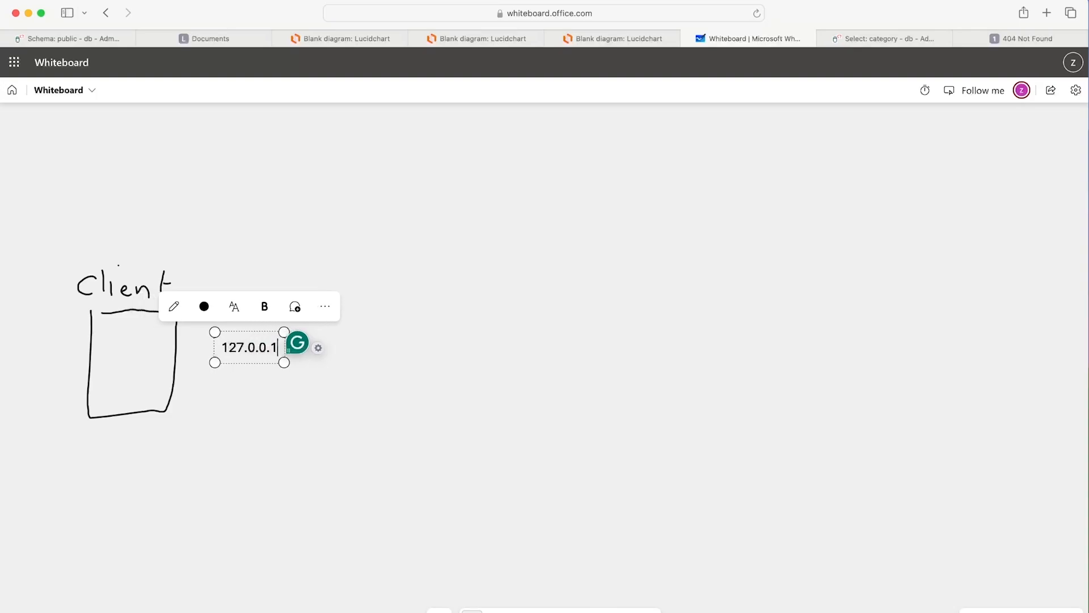
pyautogui.write(':5000')
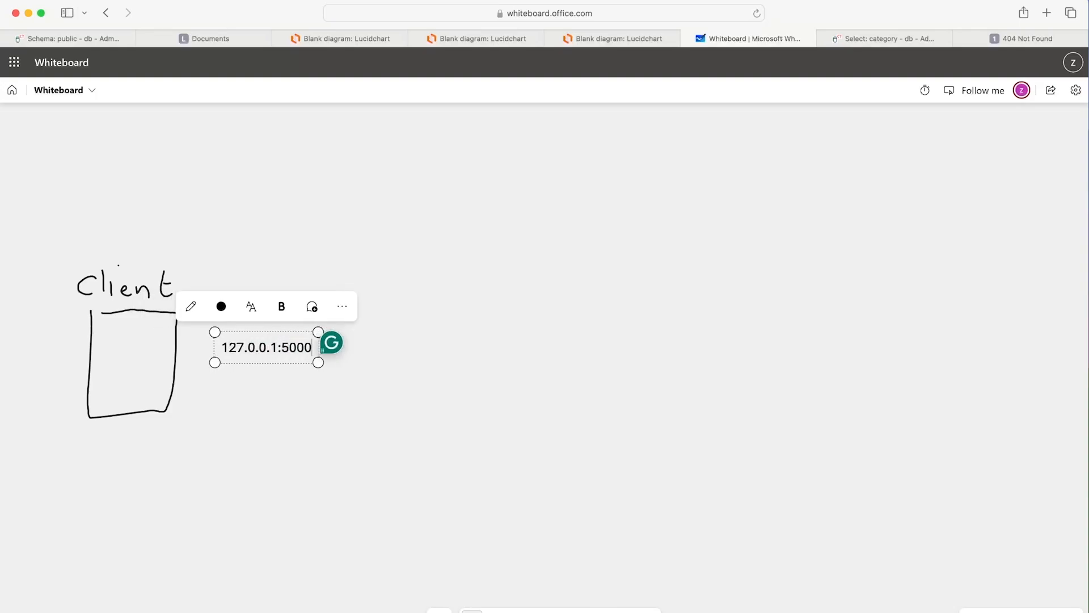
pyautogui.write('/')
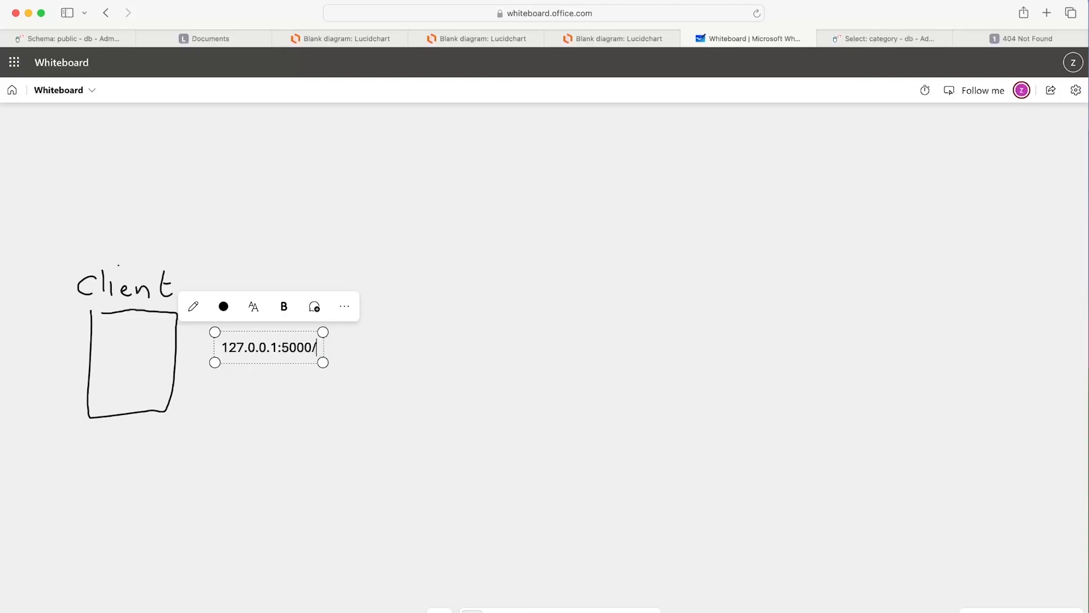
pyautogui.write('api/')
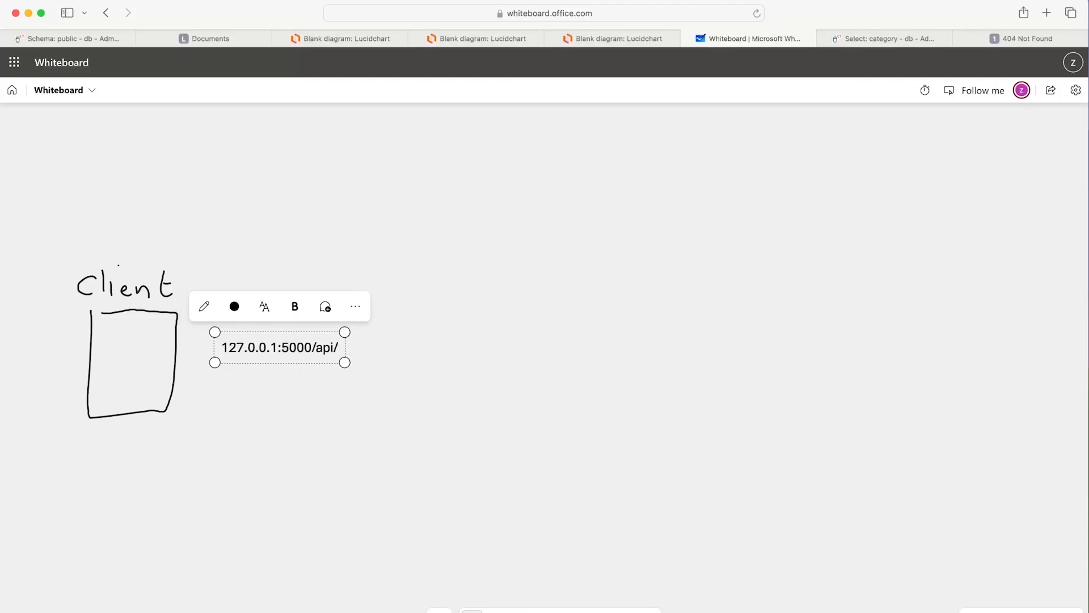
pyautogui.write('category')
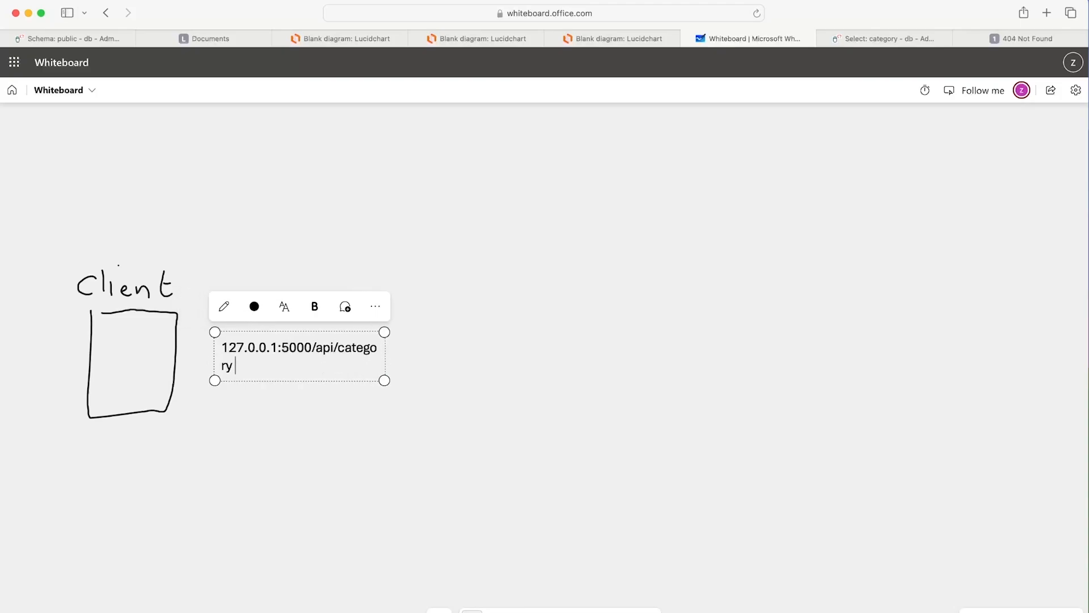